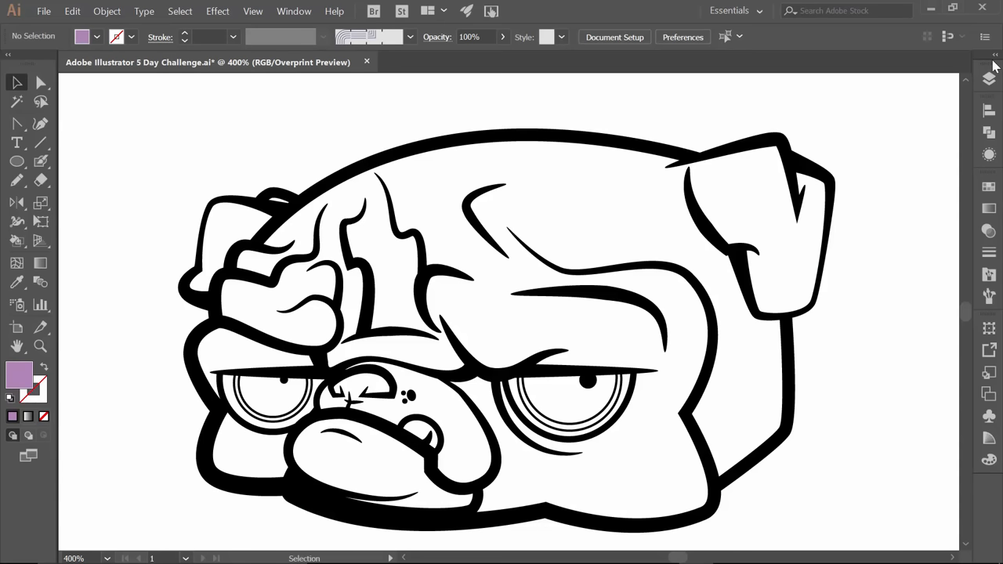
# Step: Duplicate the BLACK LINES layer via the Layers panel menu
pyautogui.click(987, 78)
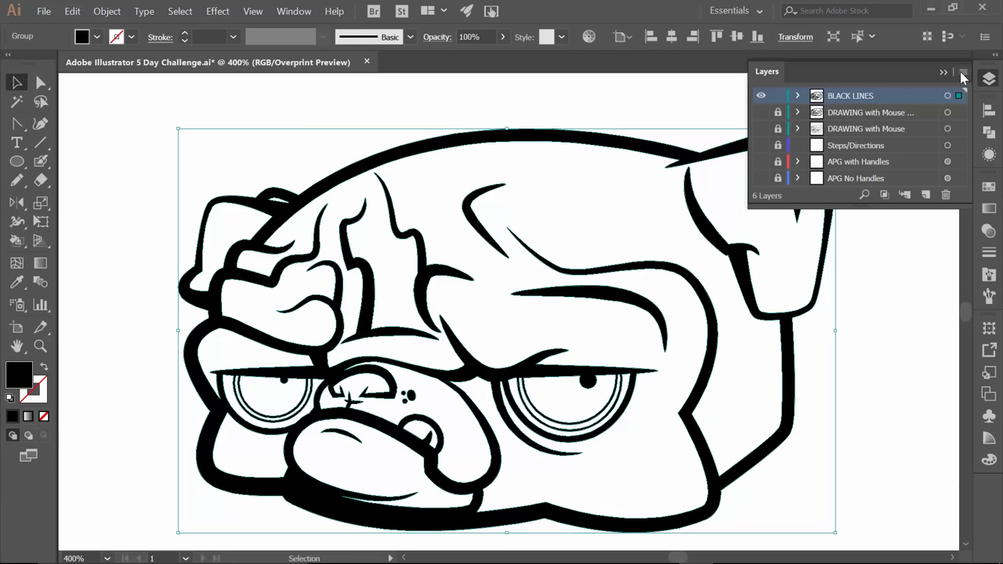
pyautogui.click(943, 72)
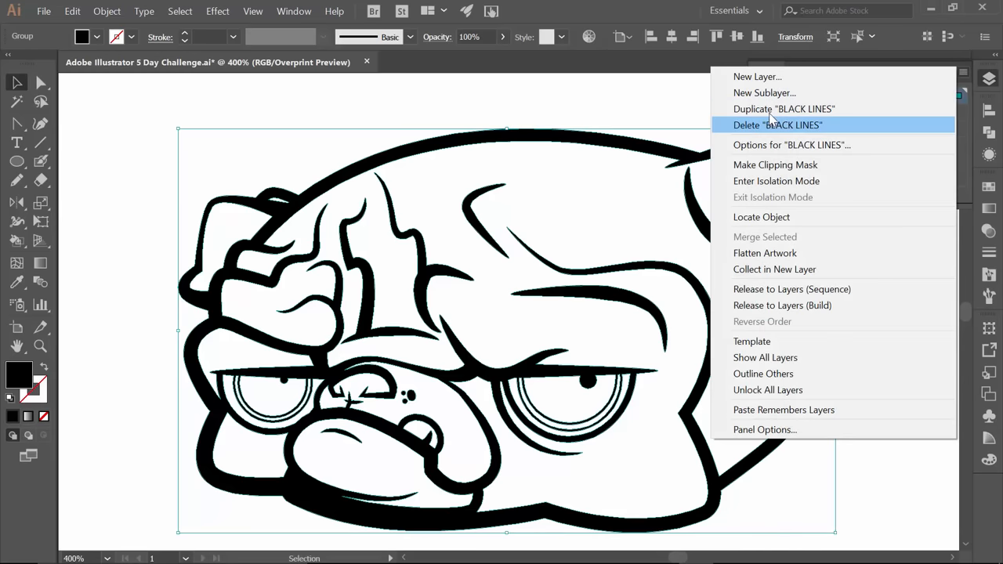
pyautogui.click(783, 109)
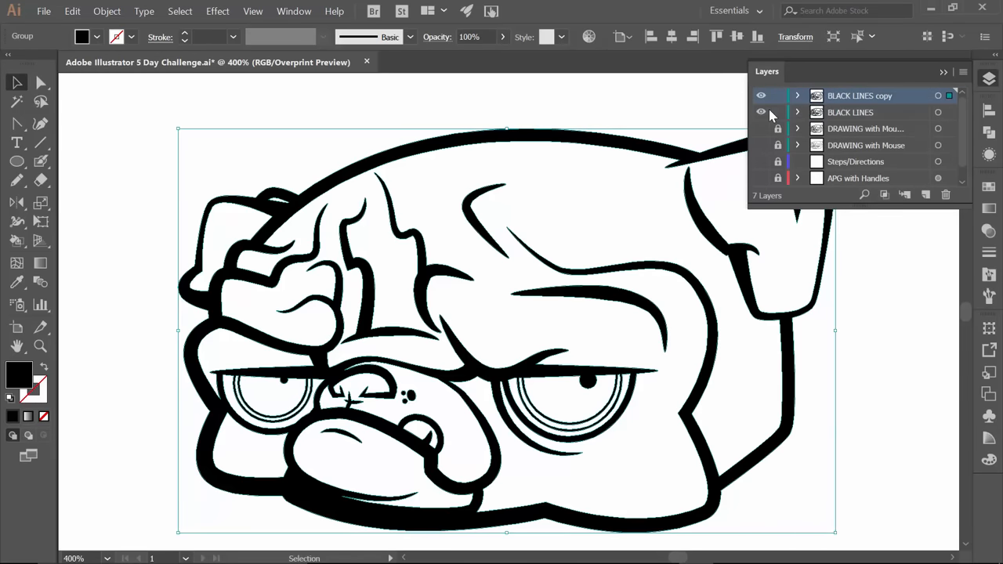
# Step: Rename the BLACK LINES copy layer to LINE WORK
pyautogui.click(858, 95)
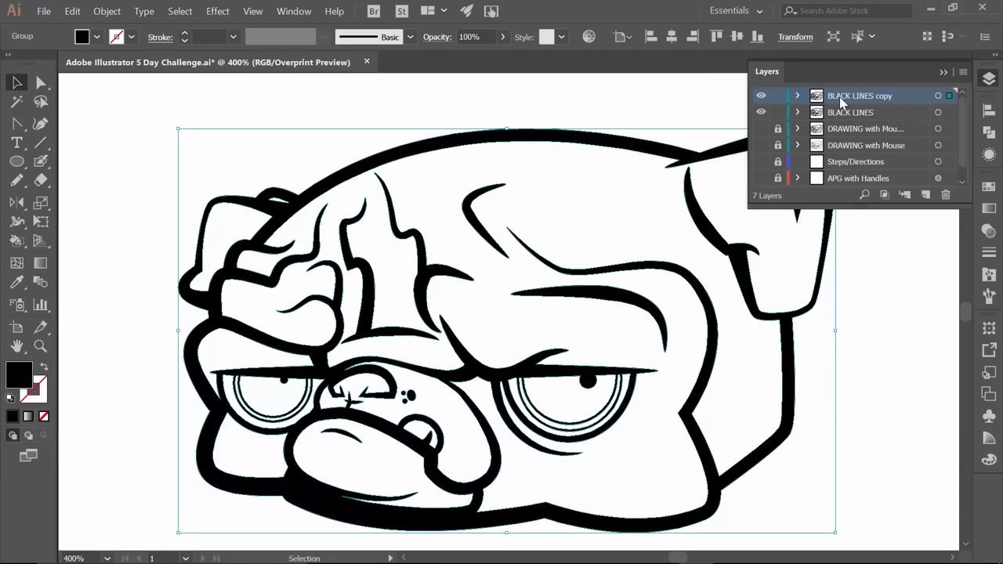
pyautogui.doubleClick(858, 95)
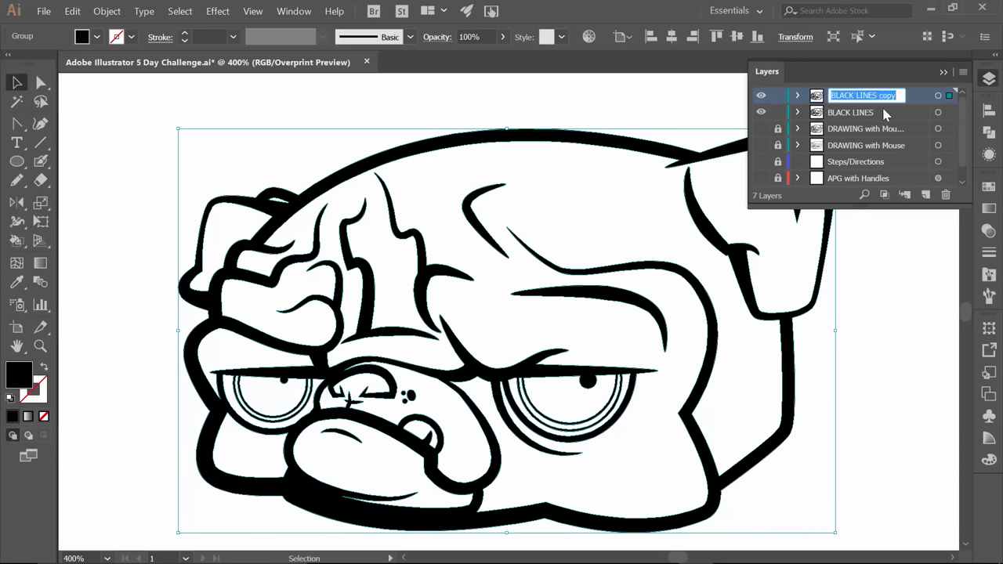
pyautogui.write('LINE WORK')
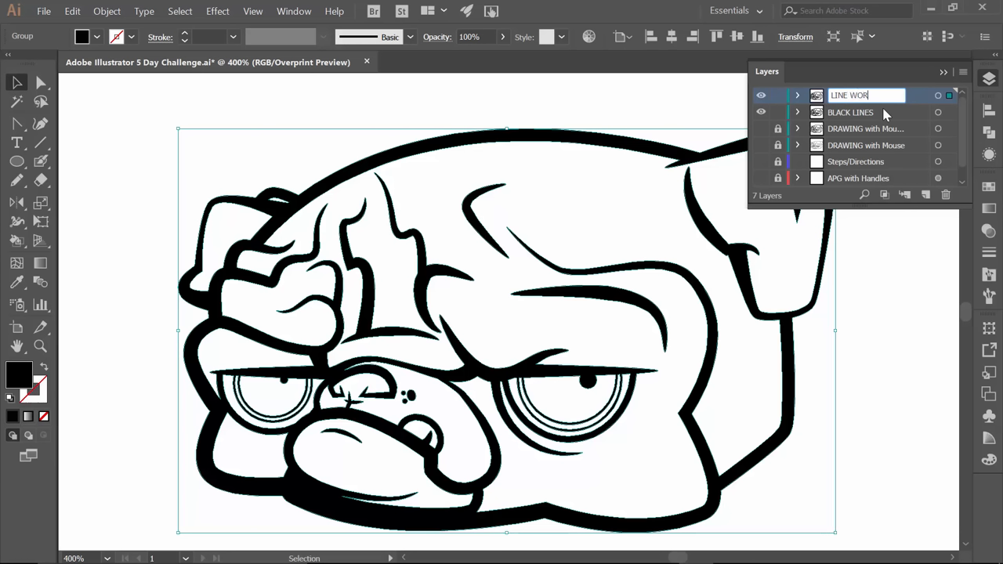
pyautogui.press('Return')
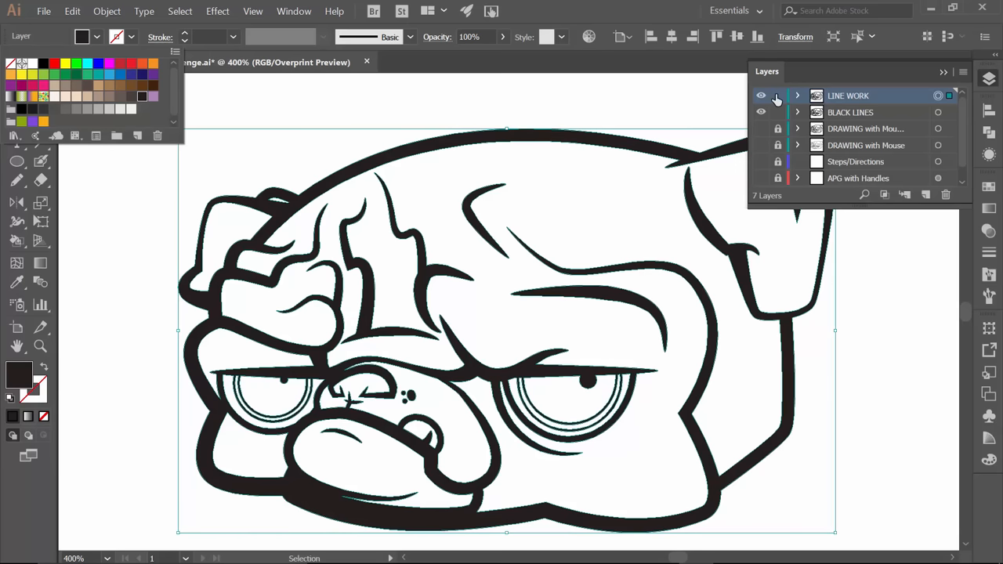
# Step: Lock LINE WORK and rename the original BLACK LINES layer to FLAT COLOR
pyautogui.click(777, 96)
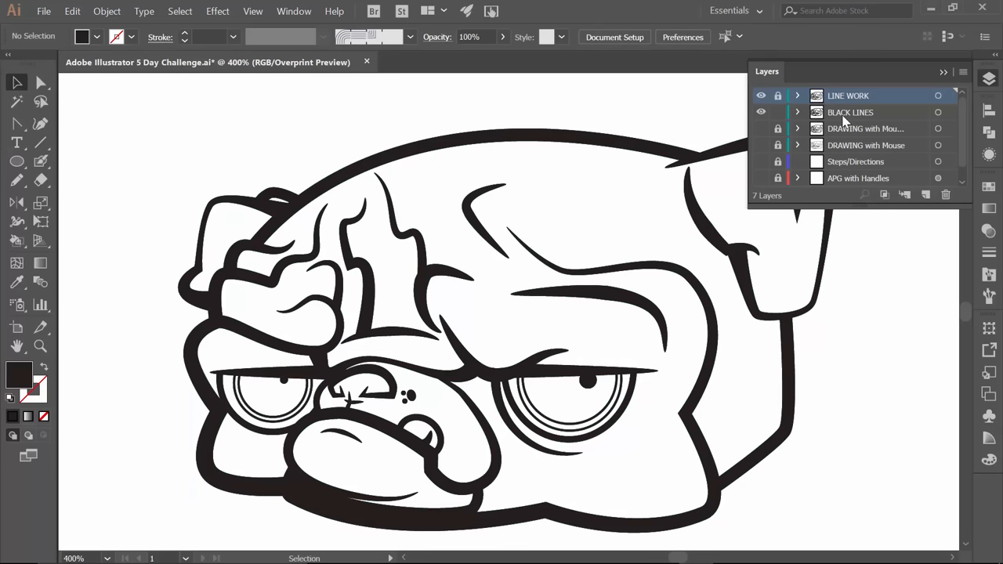
pyautogui.doubleClick(849, 112)
pyautogui.write('FLAT COLOR')
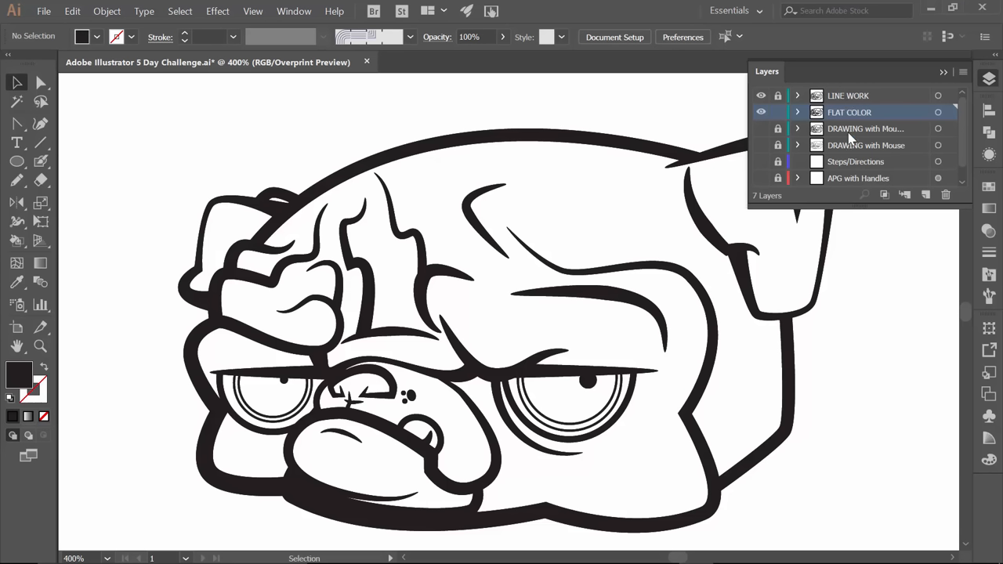
pyautogui.moveTo(786, 88)
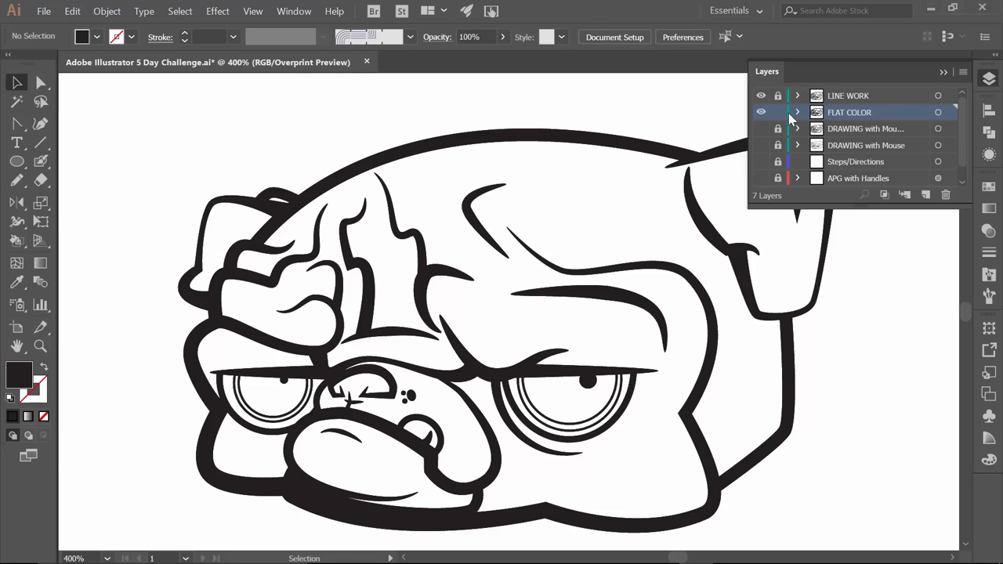
pyautogui.moveTo(949, 82)
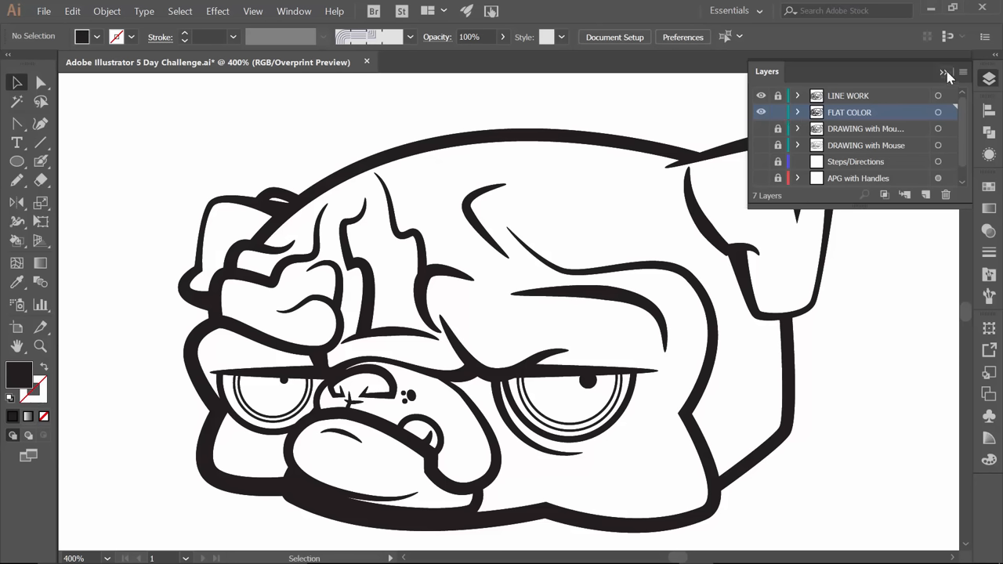
pyautogui.moveTo(928, 91)
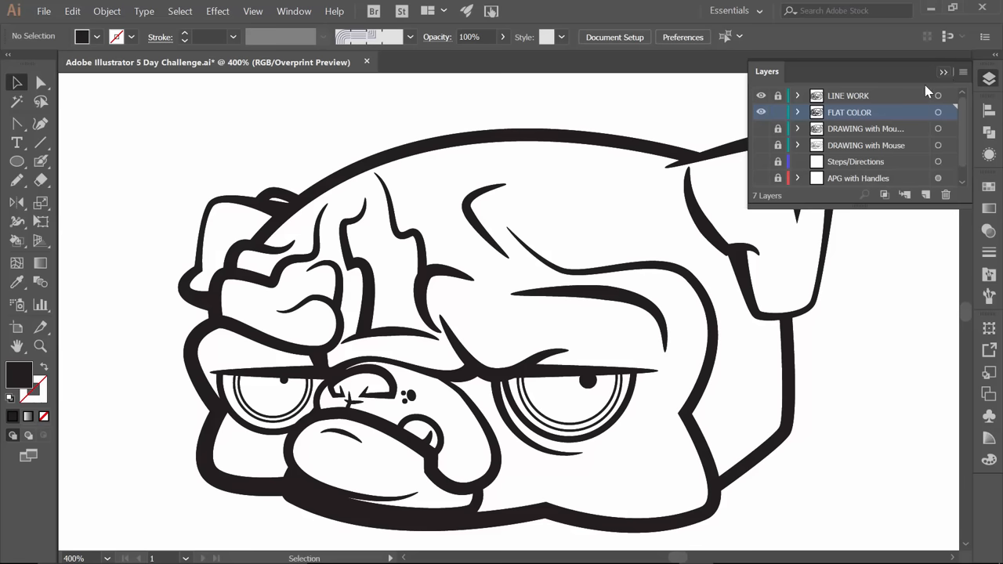
pyautogui.click(943, 72)
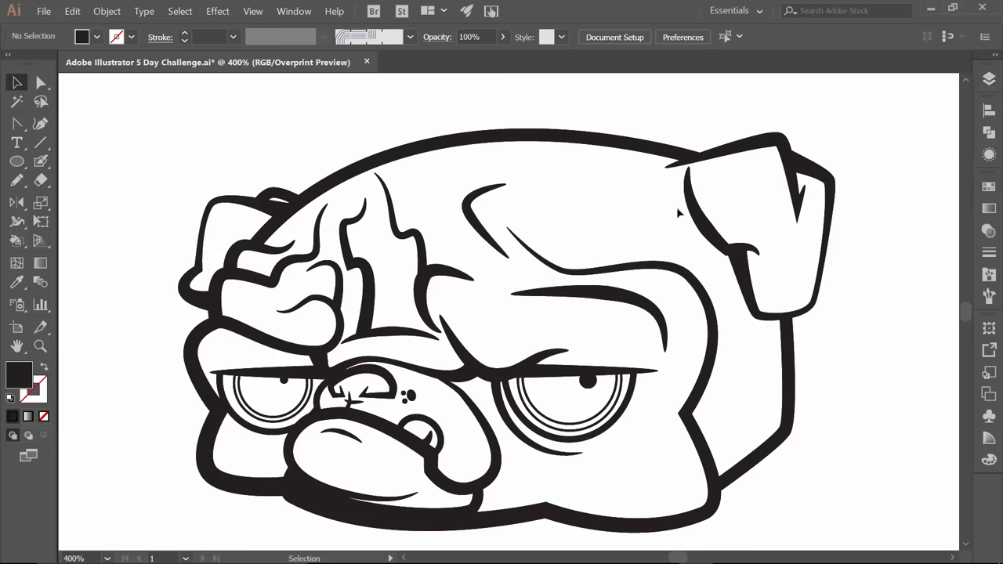
pyautogui.moveTo(592, 221)
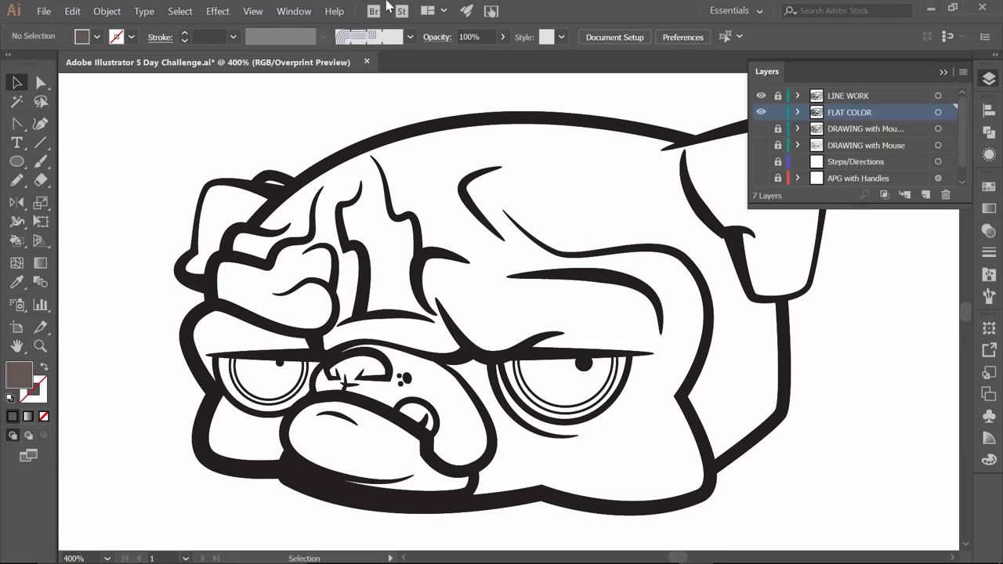
# Step: Make the FLAT COLOR line art into a Live Paint group via Object > Live Paint > Make
pyautogui.click(937, 112)
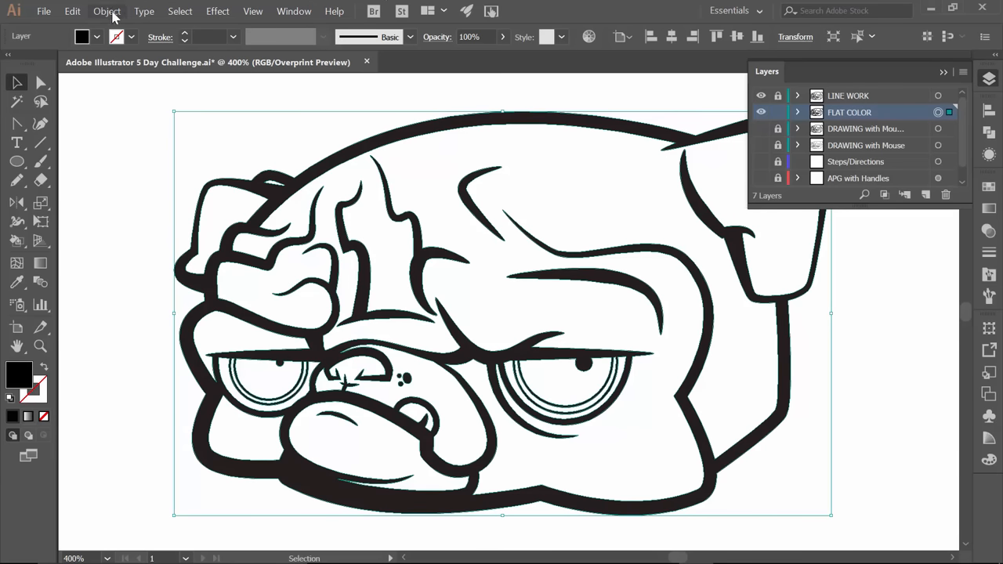
pyautogui.click(107, 11)
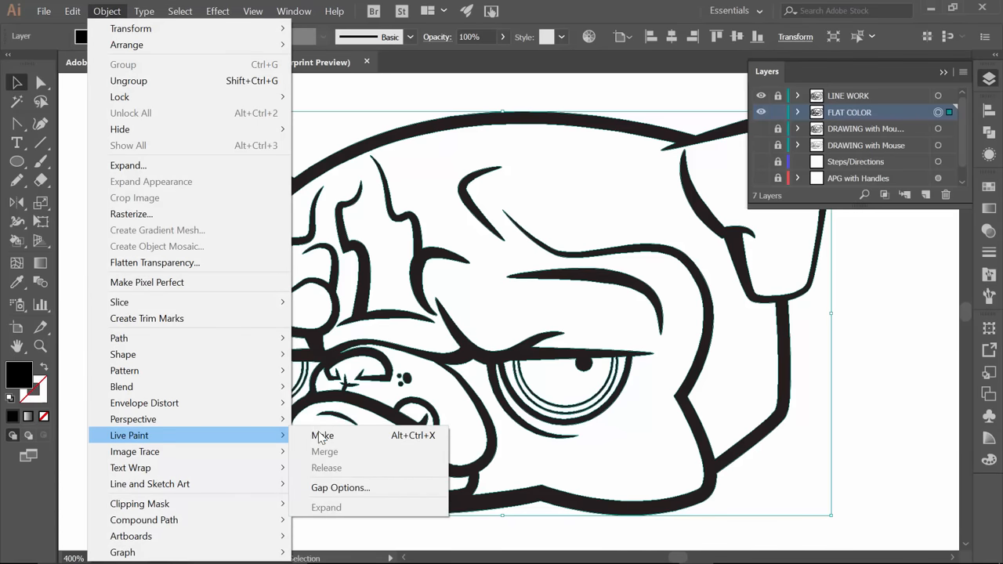
pyautogui.click(323, 435)
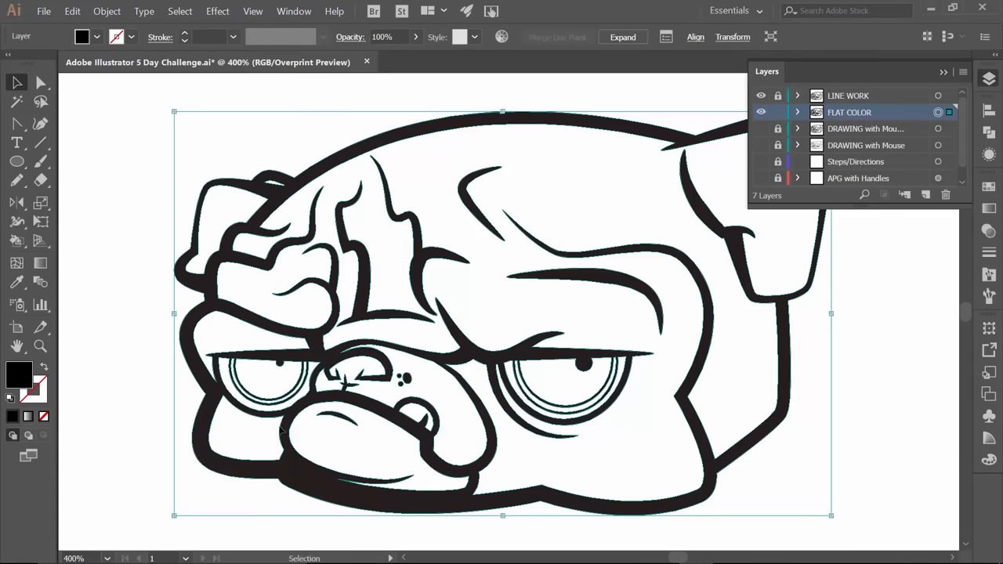
# Step: Deselect the artwork and switch to the Live Paint Bucket tool
pyautogui.click(122, 312)
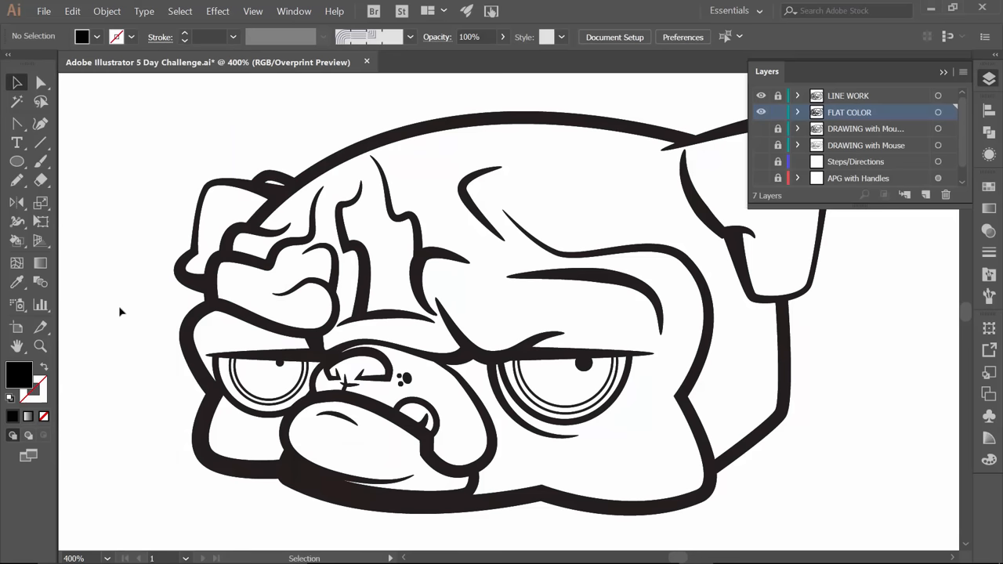
pyautogui.click(17, 242)
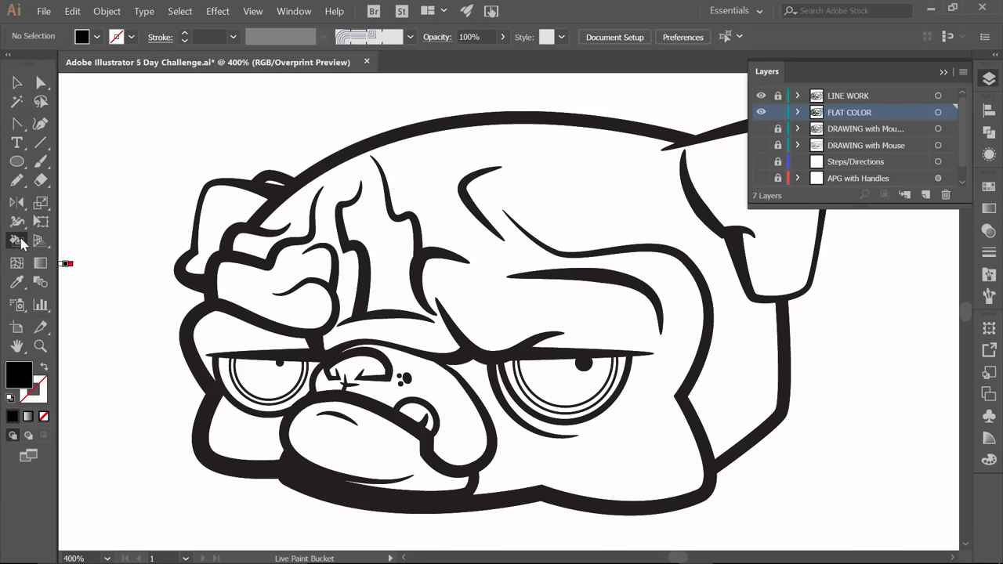
pyautogui.click(17, 241)
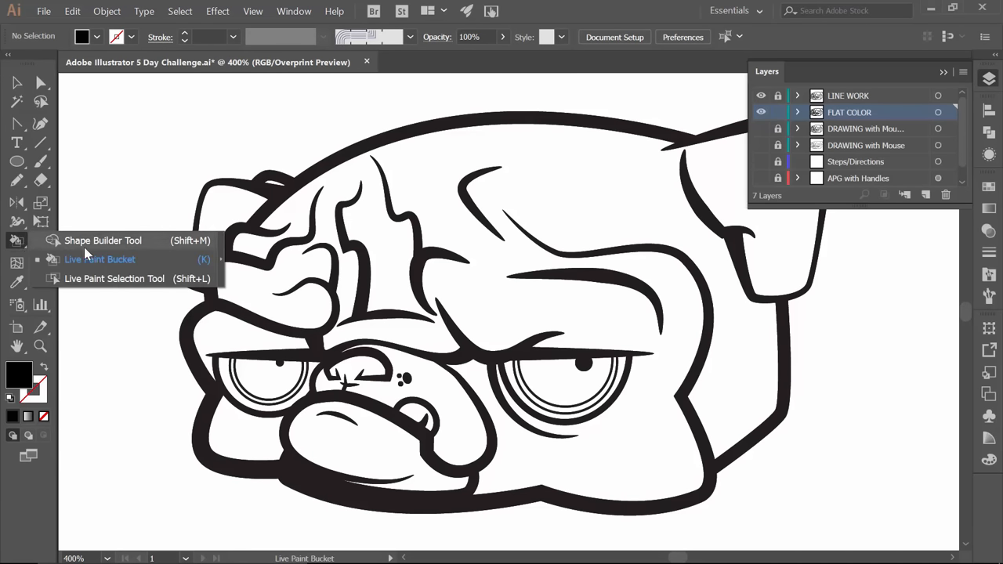
pyautogui.moveTo(107, 249)
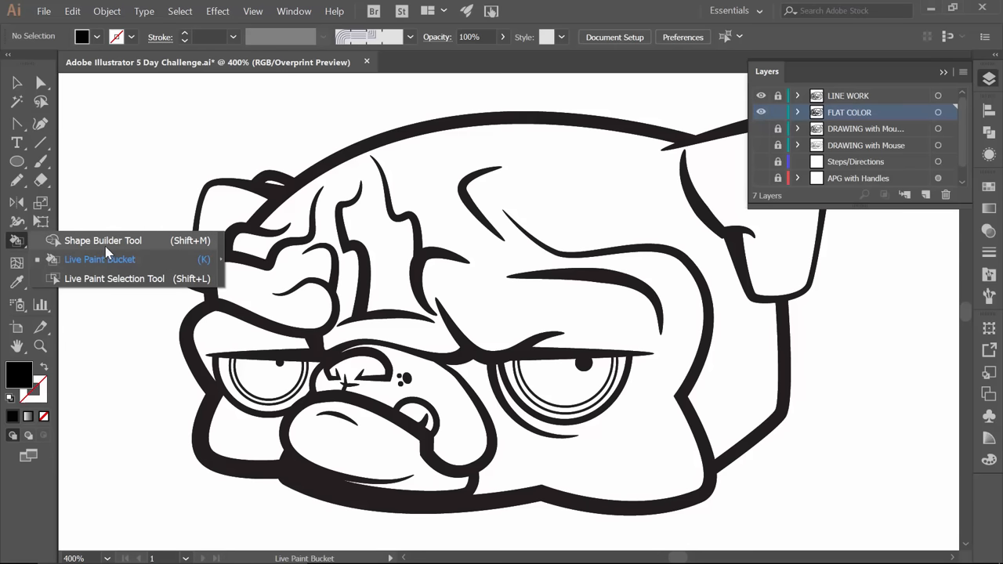
pyautogui.moveTo(132, 257)
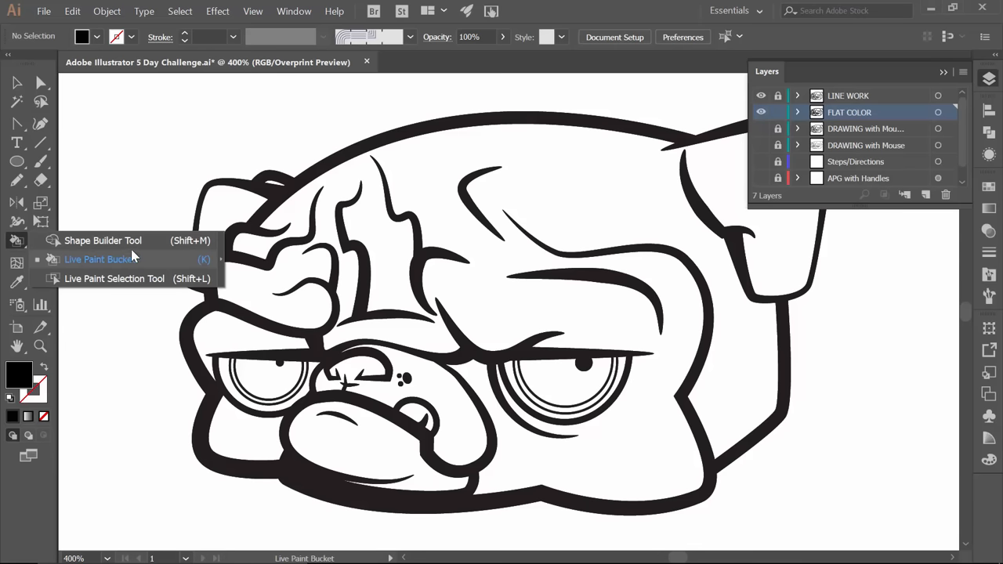
pyautogui.moveTo(94, 266)
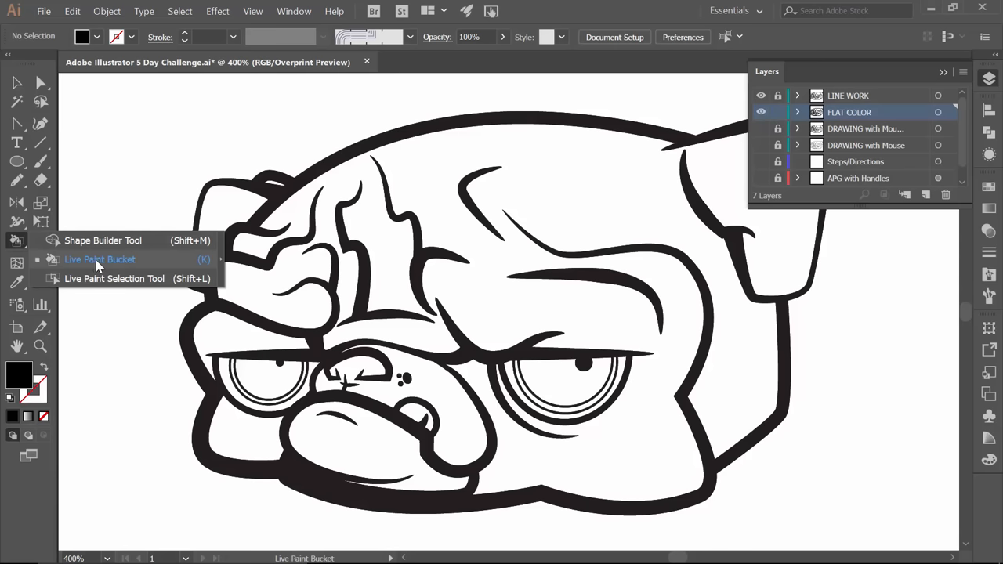
# Step: Fill the pug's ears, muzzle and eye area with a brown swatch
pyautogui.click(100, 260)
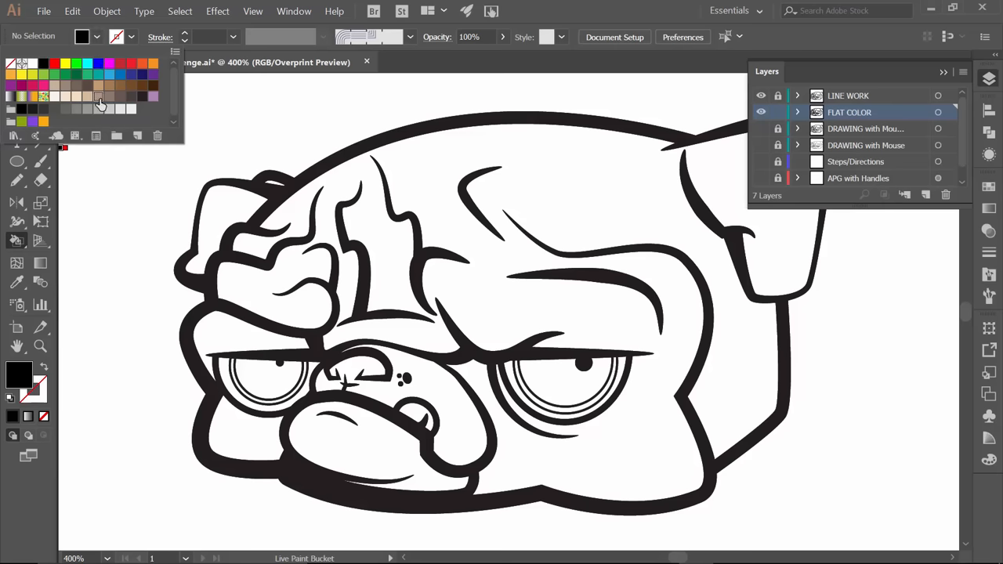
pyautogui.click(120, 95)
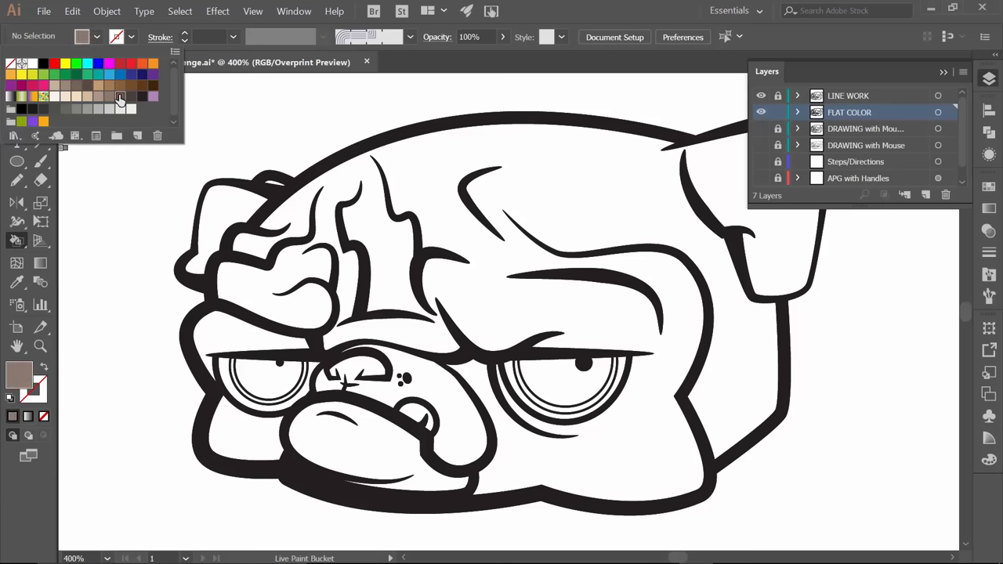
pyautogui.click(97, 38)
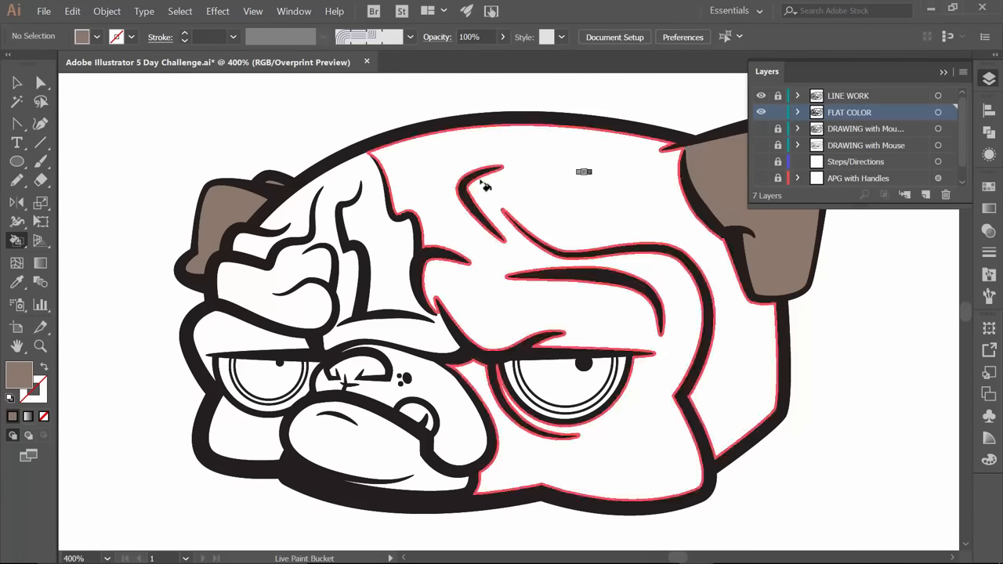
pyautogui.click(219, 211)
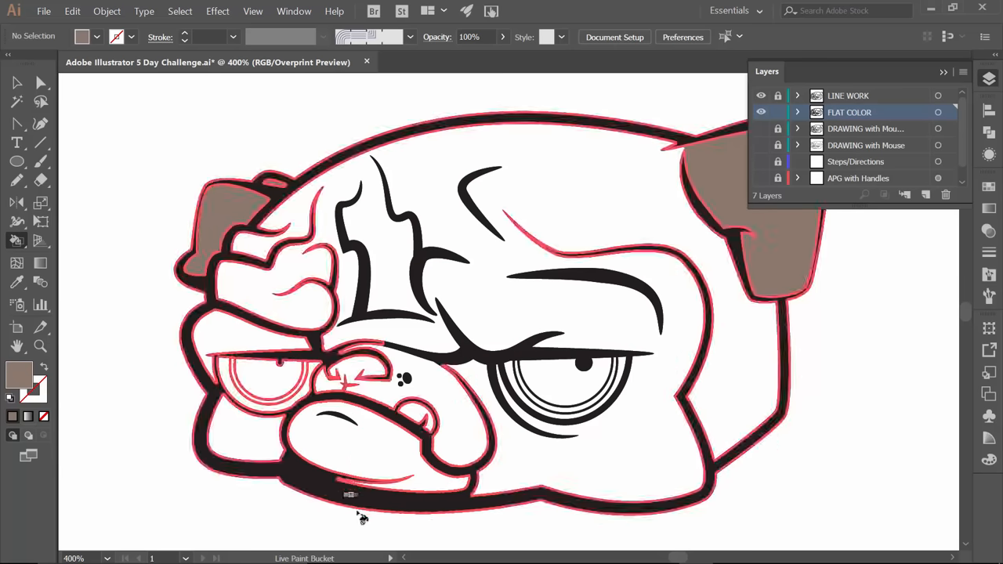
pyautogui.click(348, 392)
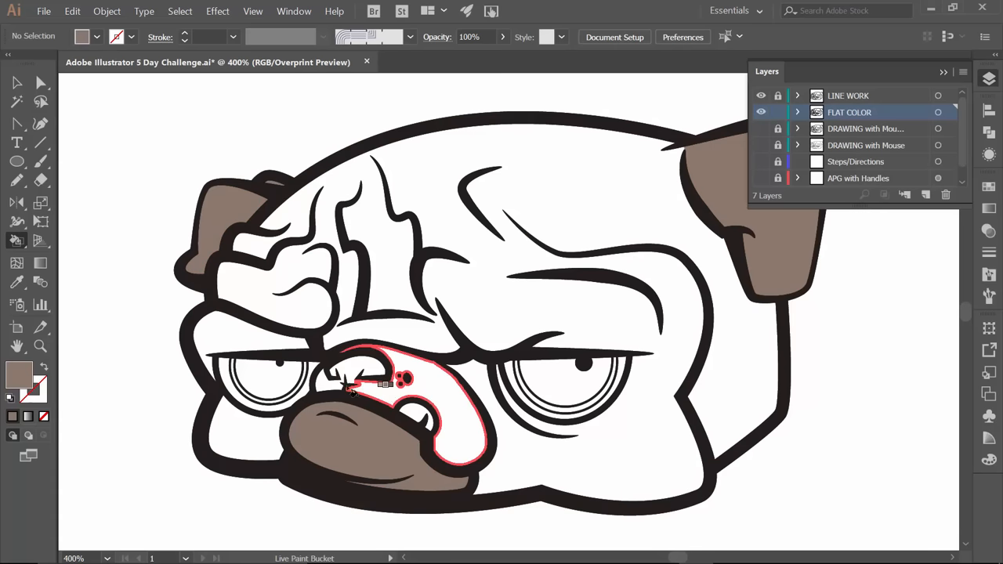
pyautogui.click(357, 384)
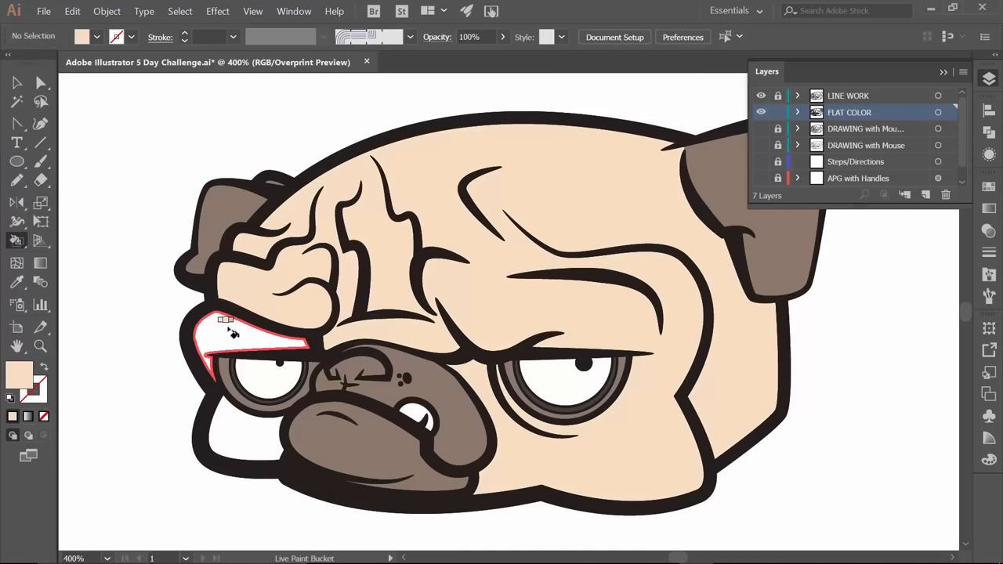
pyautogui.click(235, 345)
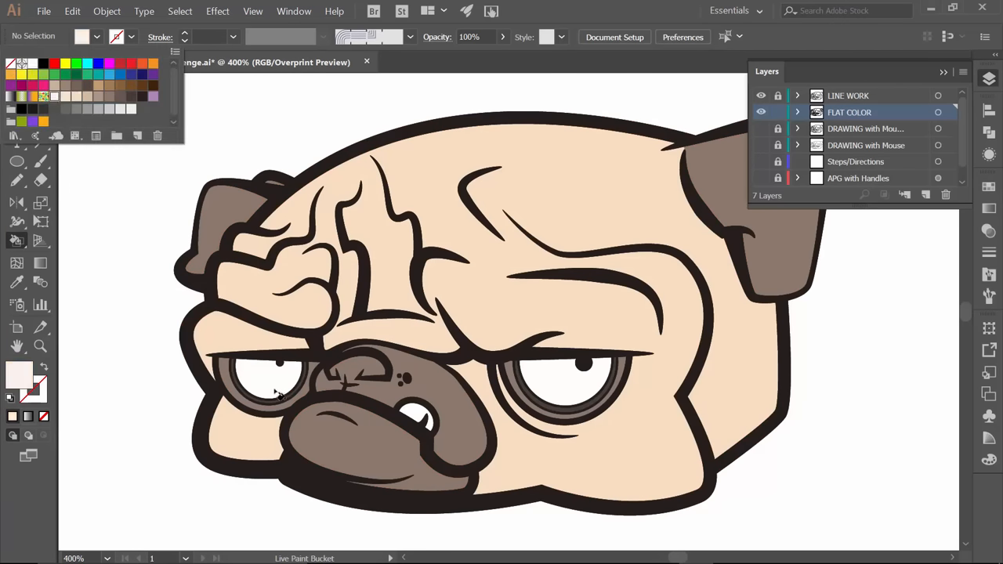
# Step: Fill the tongue purple and another face region with a new colour
pyautogui.click(564, 392)
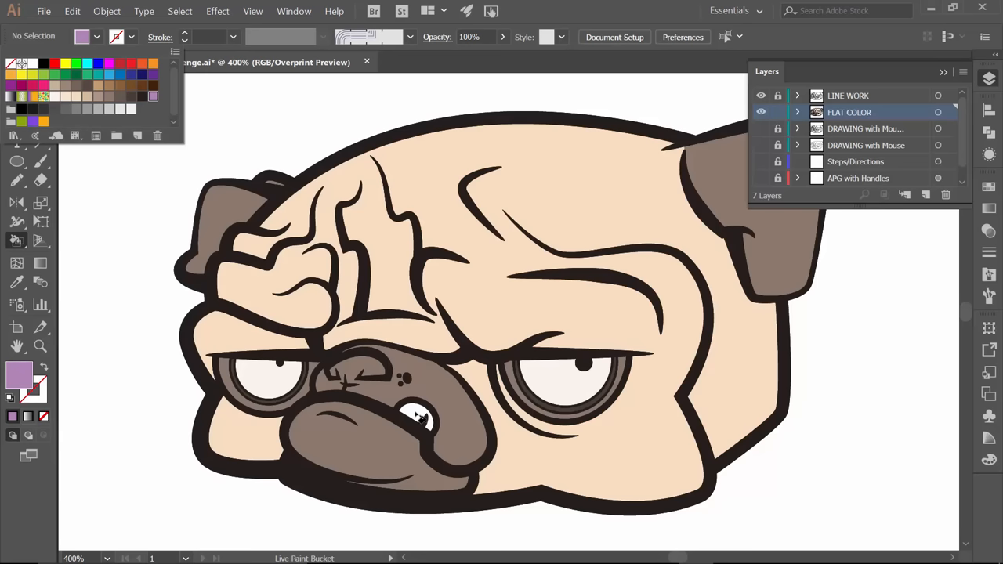
pyautogui.click(417, 417)
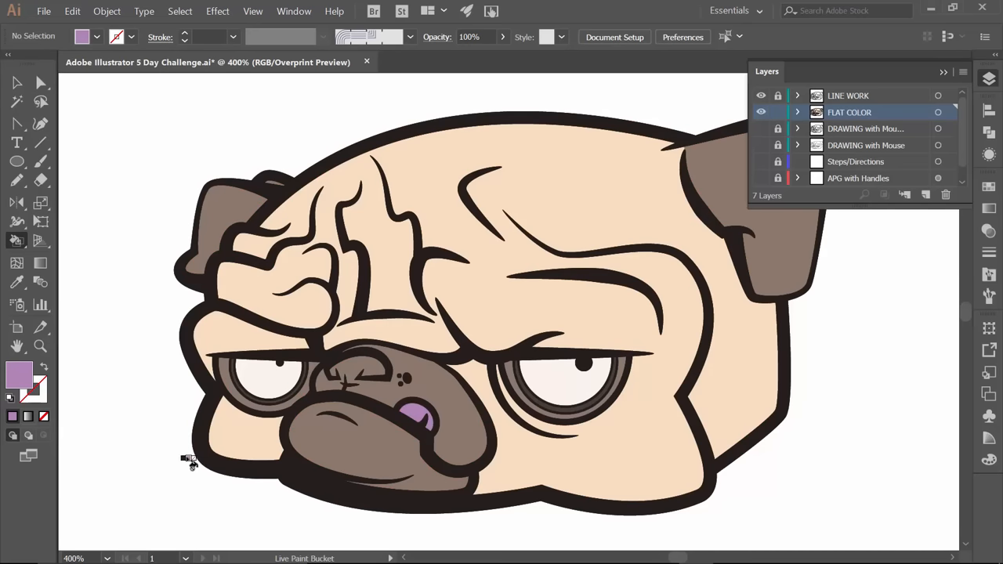
pyautogui.moveTo(181, 395)
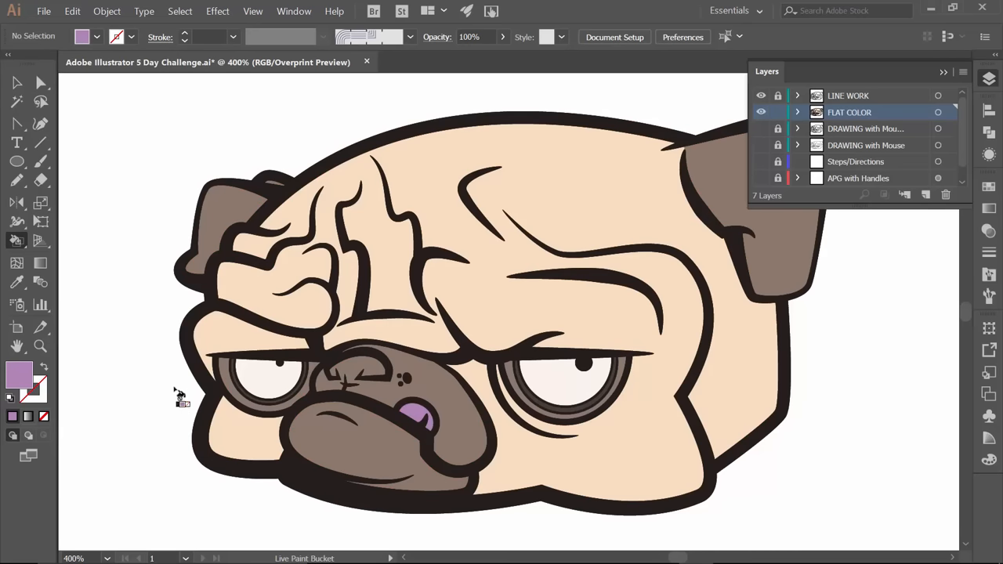
pyautogui.click(696, 168)
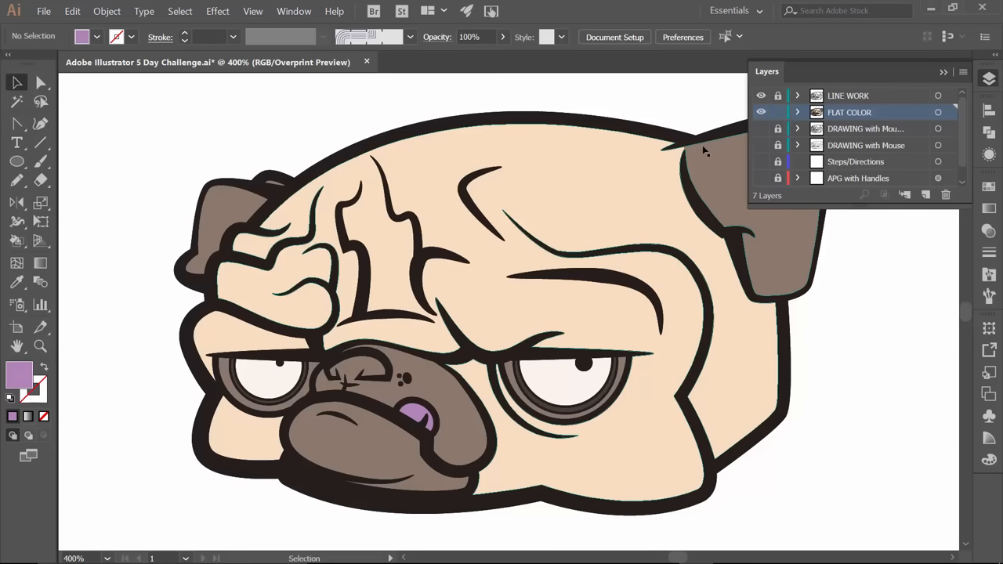
pyautogui.moveTo(548, 221)
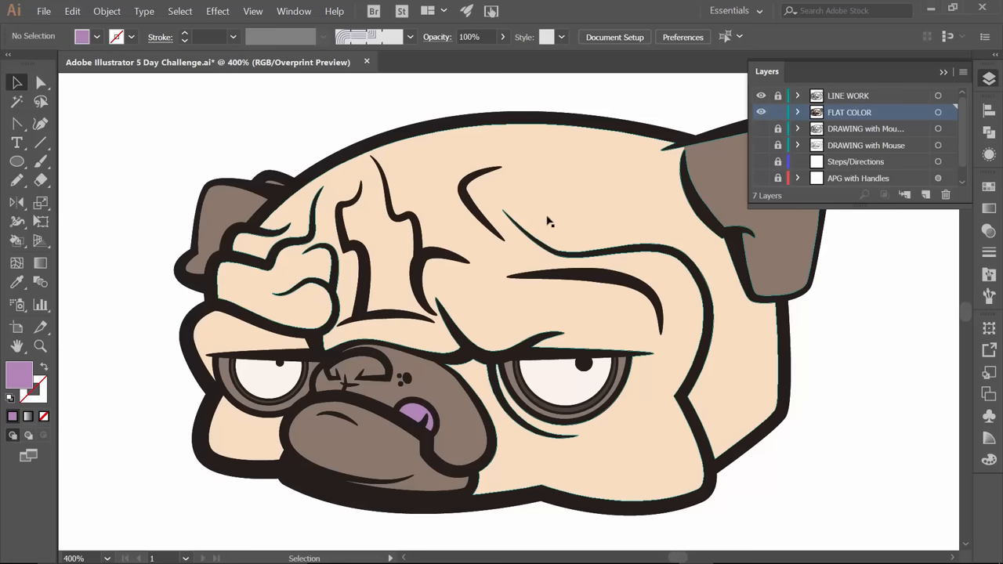
pyautogui.moveTo(608, 207)
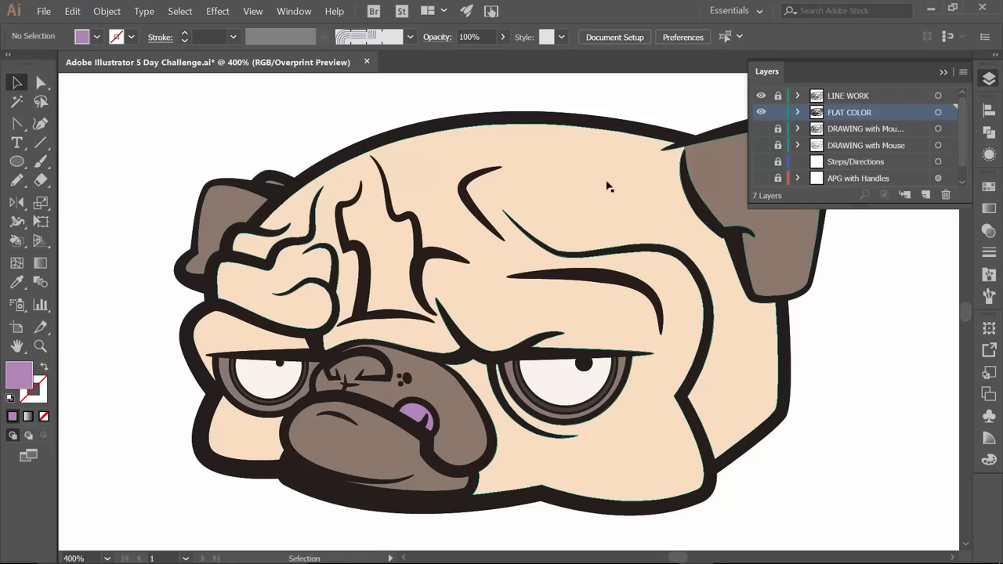
pyautogui.moveTo(682, 157)
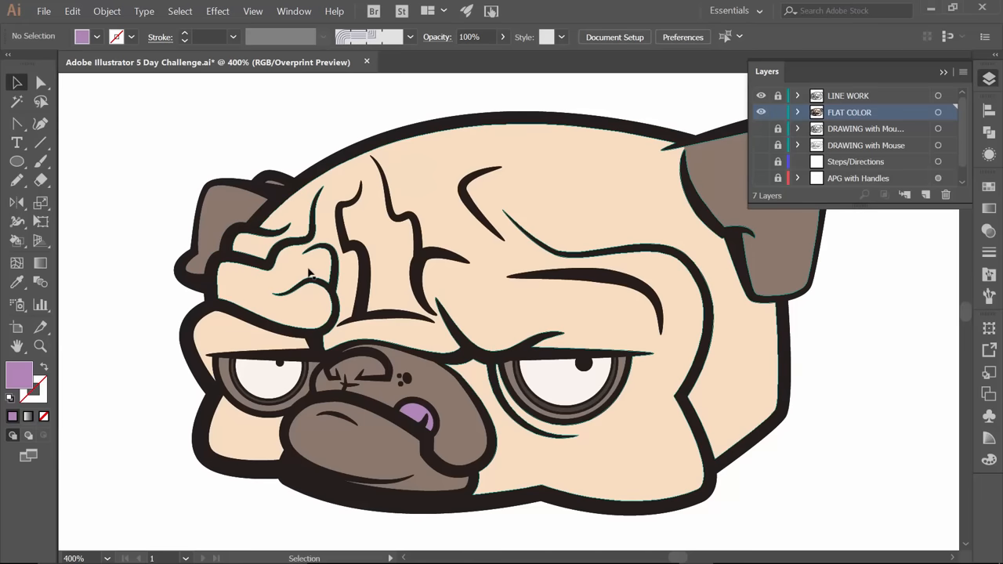
pyautogui.moveTo(282, 288)
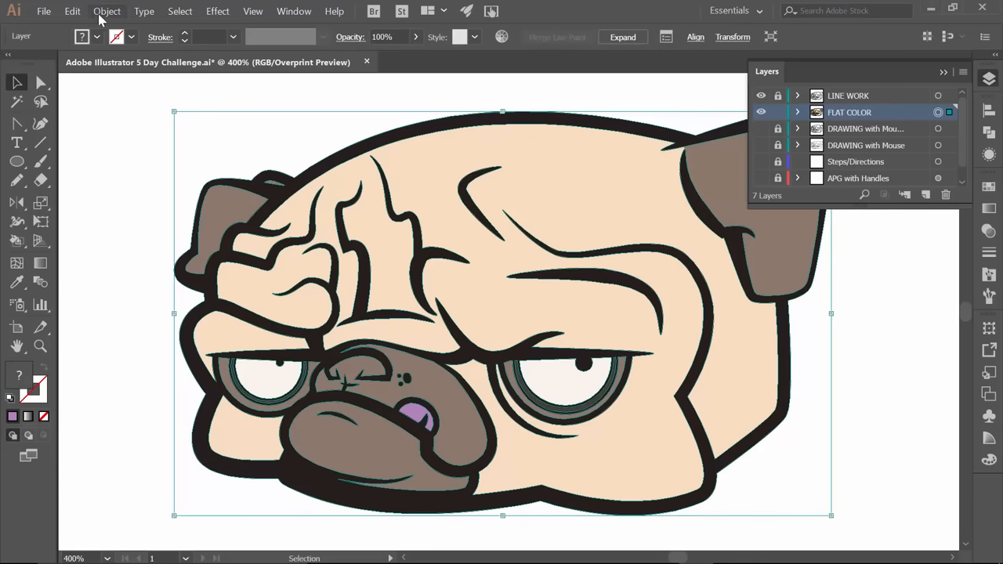
# Step: Expand the Live Paint group into plain shapes and ungroup them
pyautogui.click(107, 9)
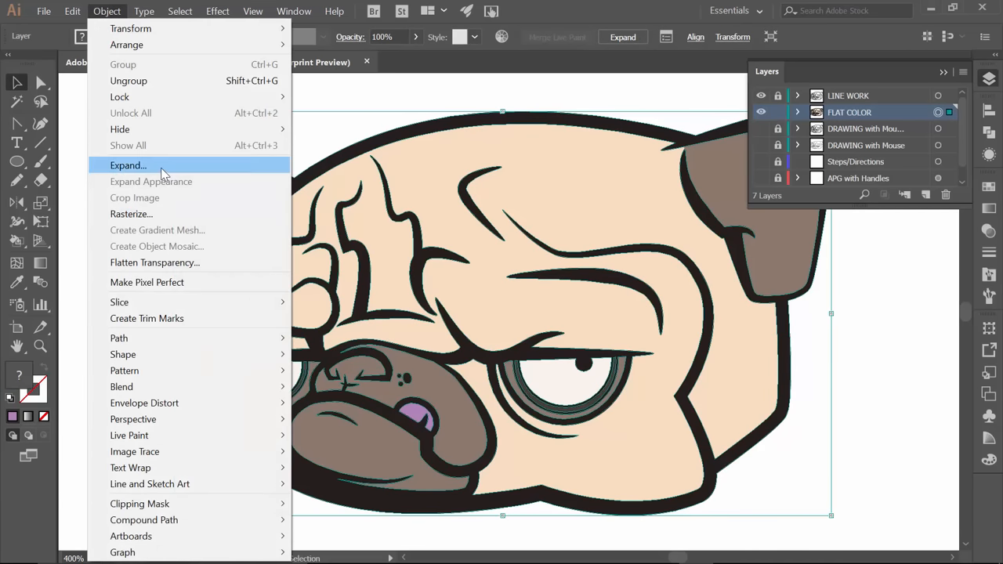
pyautogui.moveTo(507, 114)
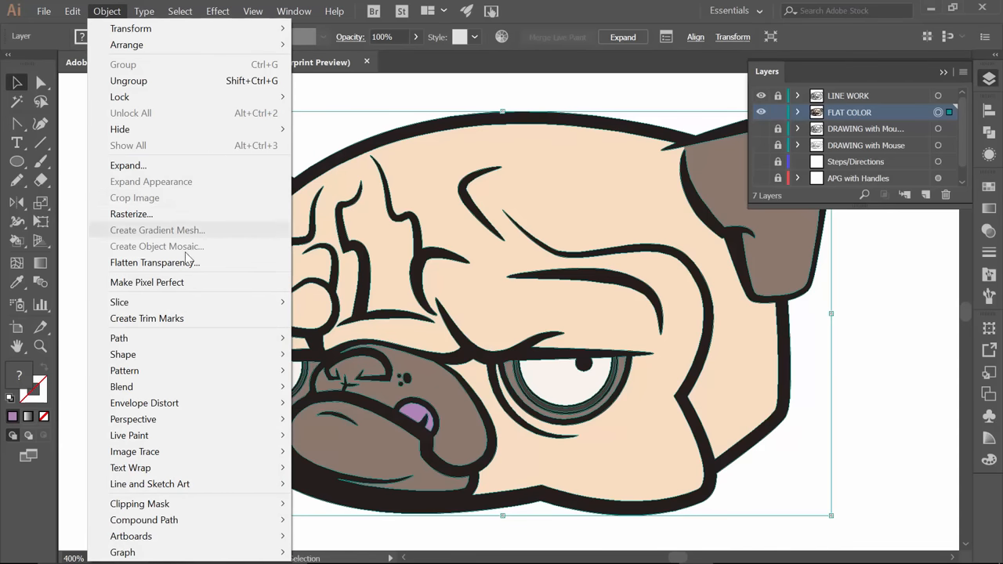
pyautogui.click(129, 165)
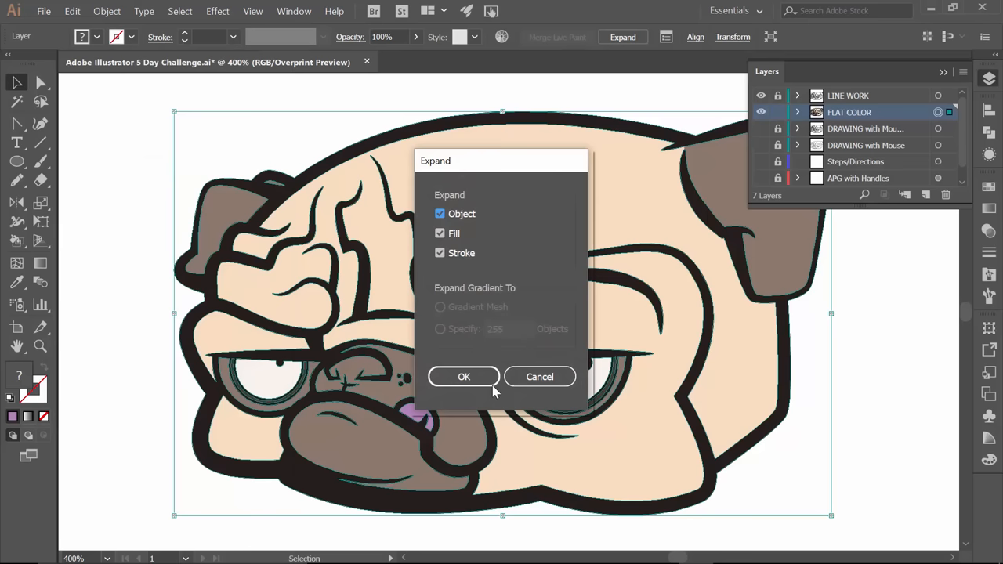
pyautogui.click(463, 376)
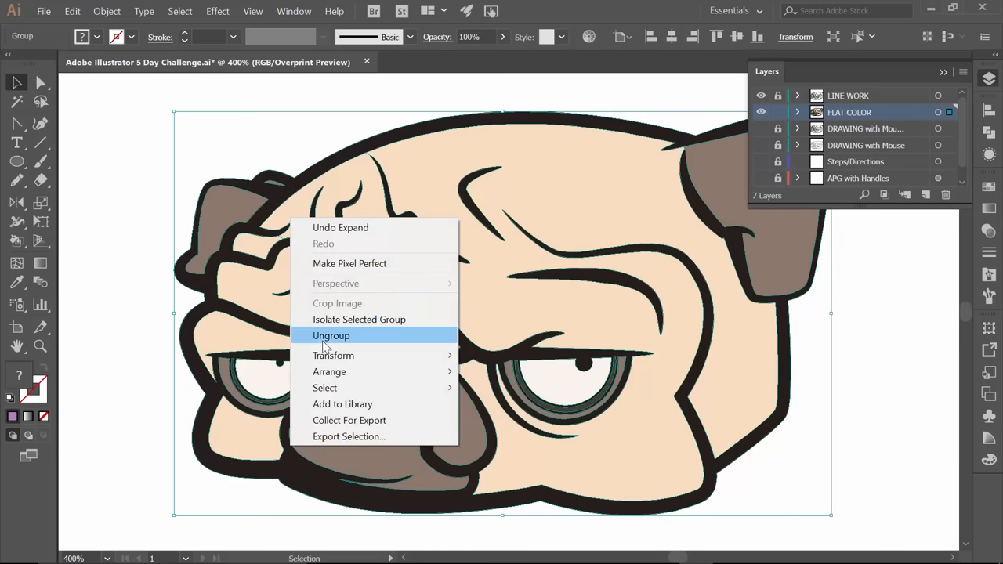
pyautogui.click(330, 335)
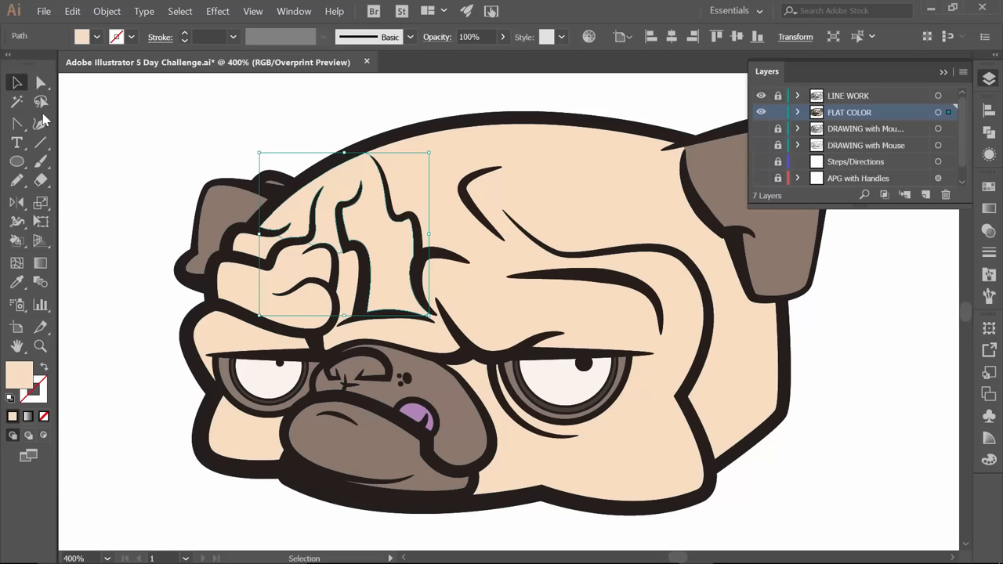
# Step: Set the Magic Wand to select by matching fill colour and adjust view options
pyautogui.doubleClick(16, 100)
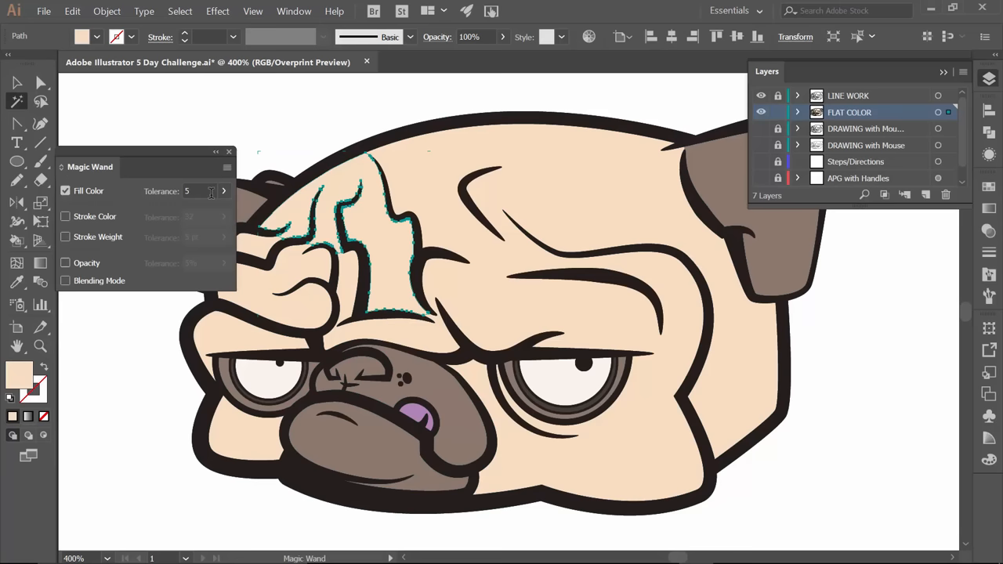
pyautogui.tripleClick(200, 191)
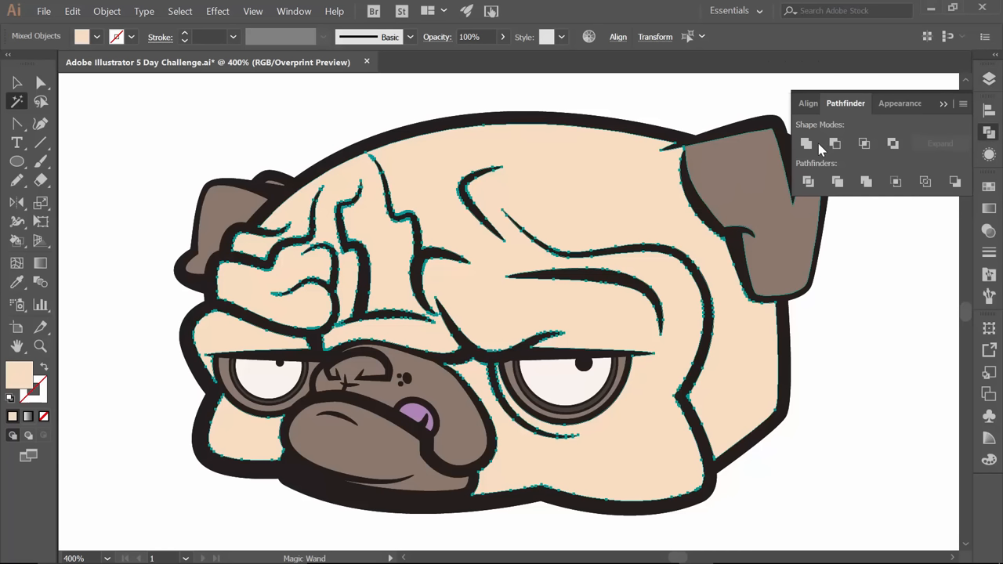
pyautogui.moveTo(990, 135)
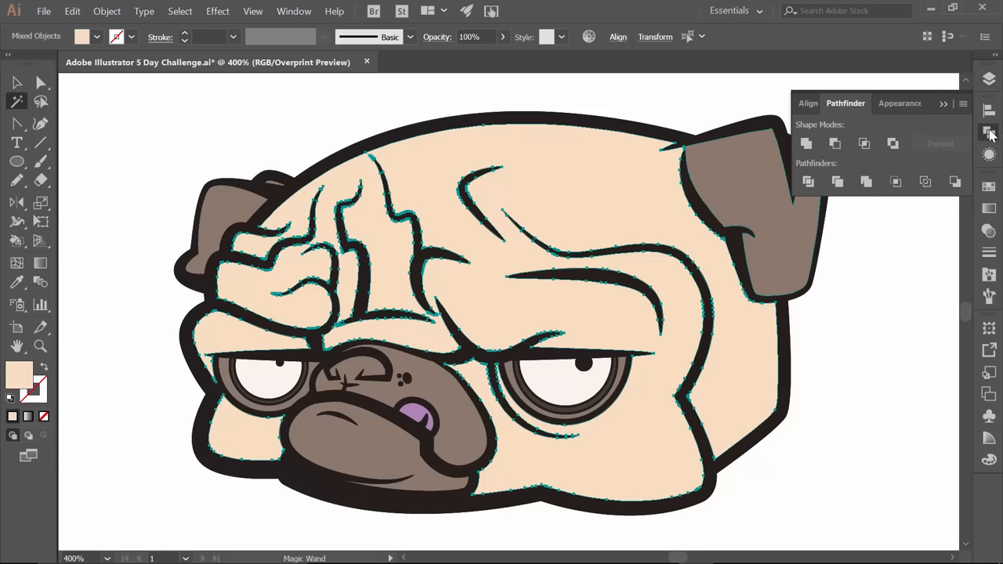
pyautogui.moveTo(990, 135)
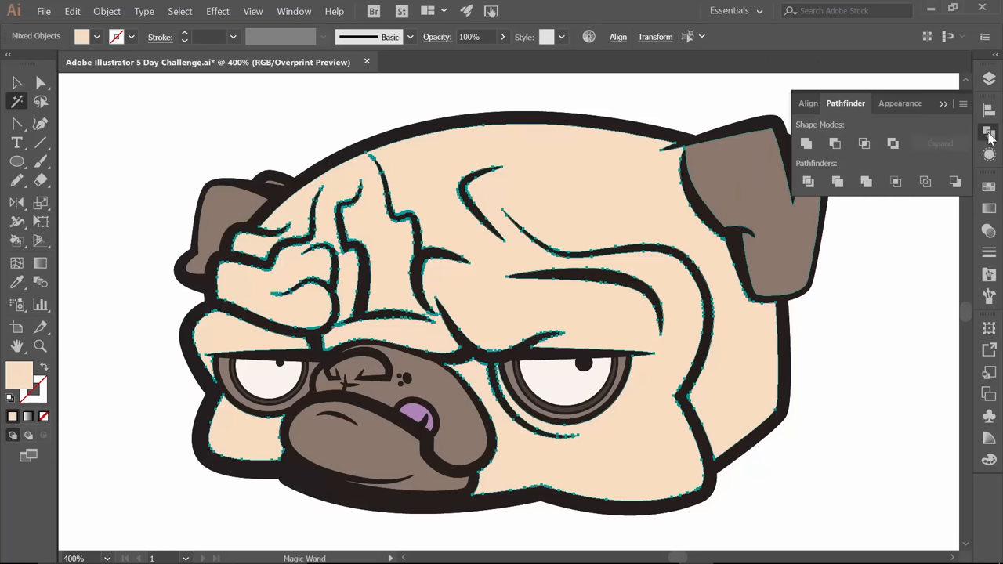
pyautogui.click(252, 9)
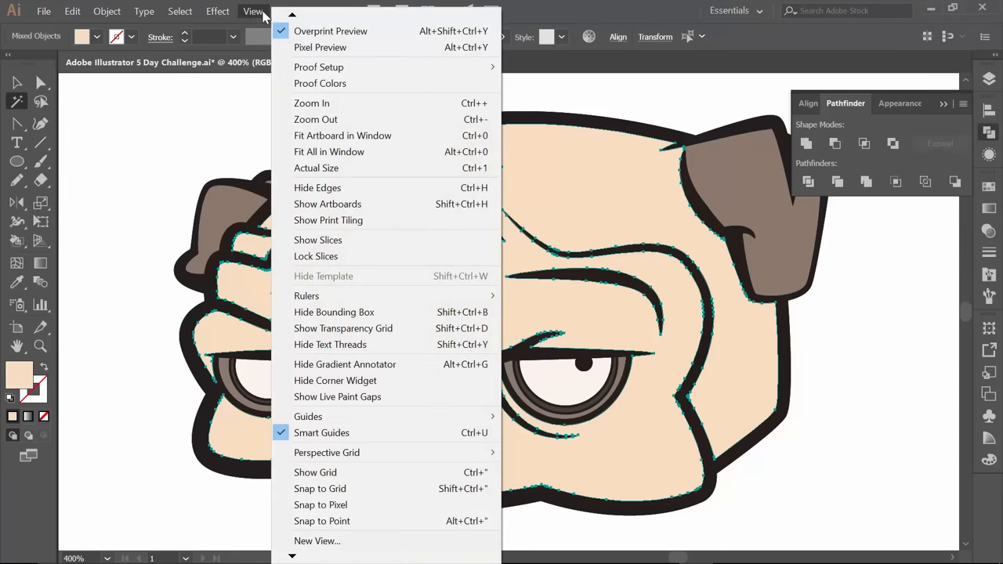
pyautogui.click(294, 11)
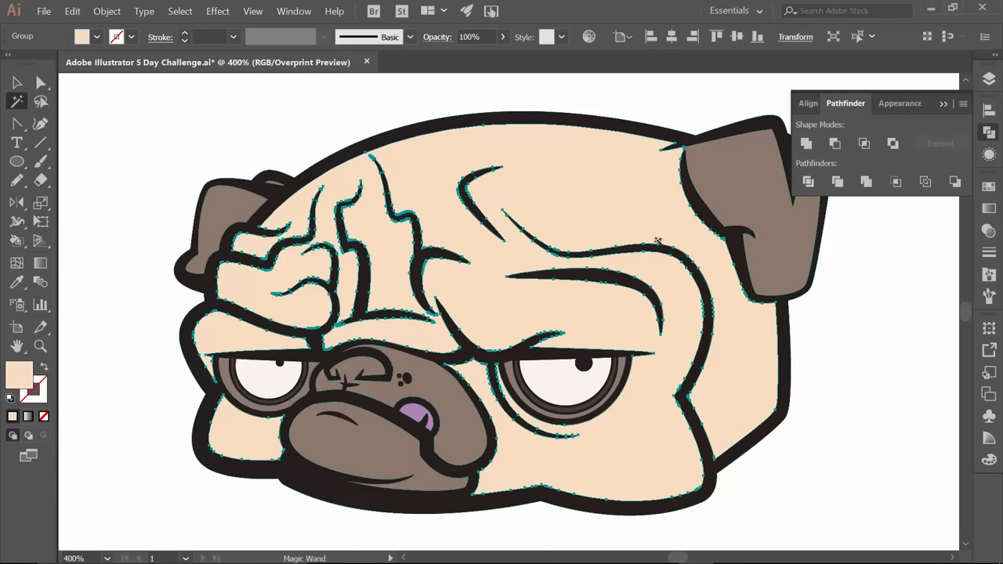
# Step: Select all brown fill pieces and unite them with Pathfinder
pyautogui.click(805, 144)
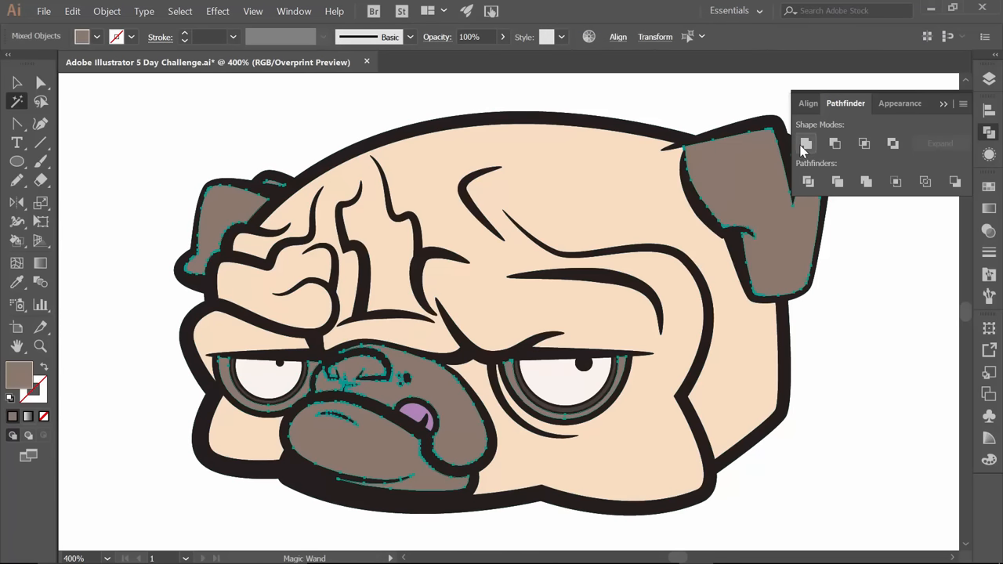
pyautogui.click(536, 366)
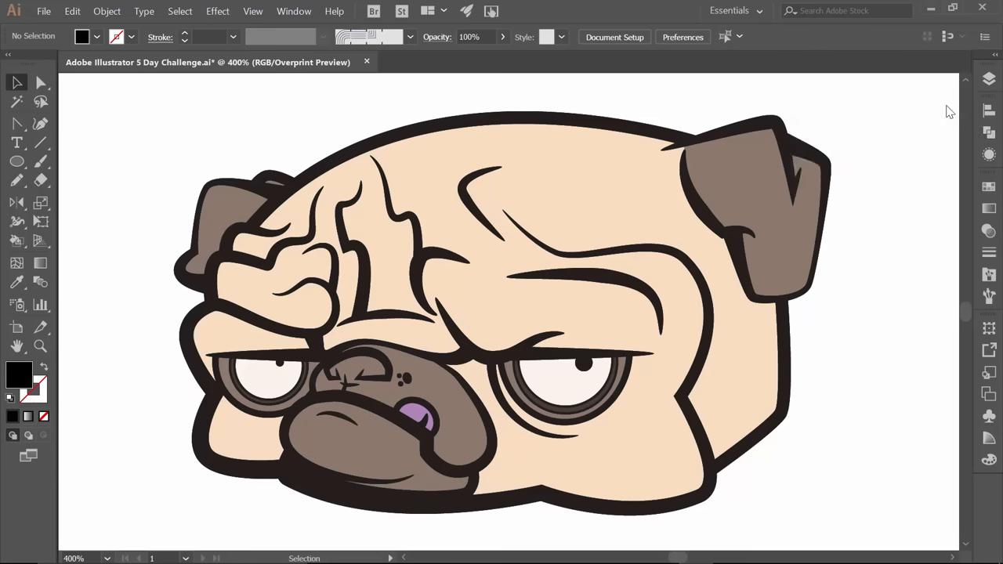
pyautogui.moveTo(69, 110)
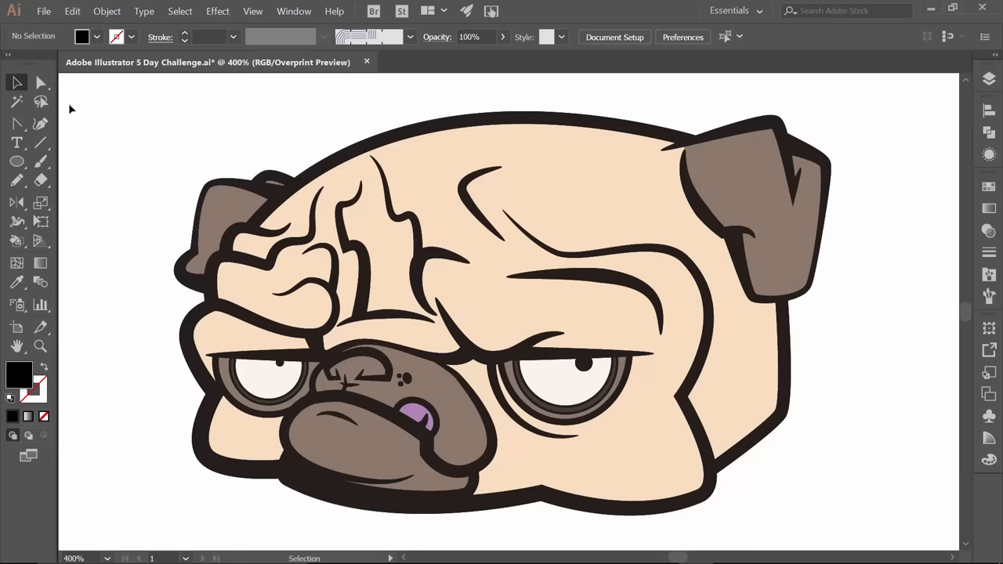
pyautogui.moveTo(75, 132)
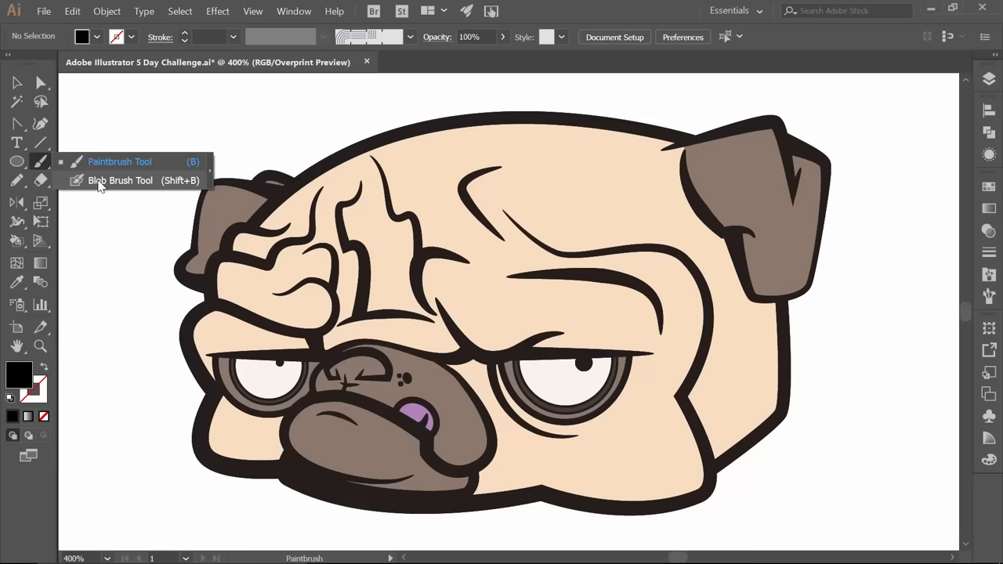
pyautogui.moveTo(990, 82)
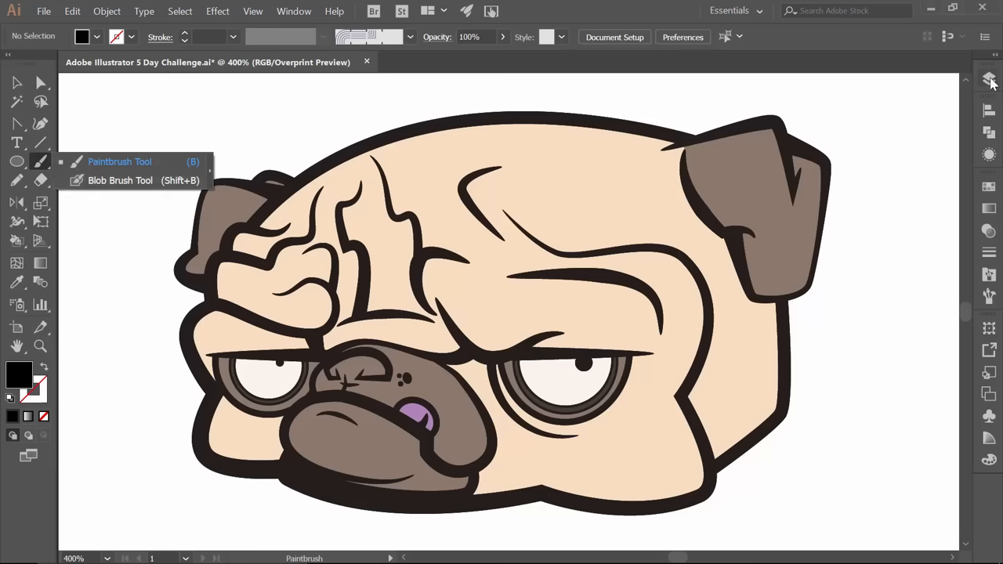
# Step: Show the Layers panel and toggle LINE WORK visibility to check the fills
pyautogui.click(988, 78)
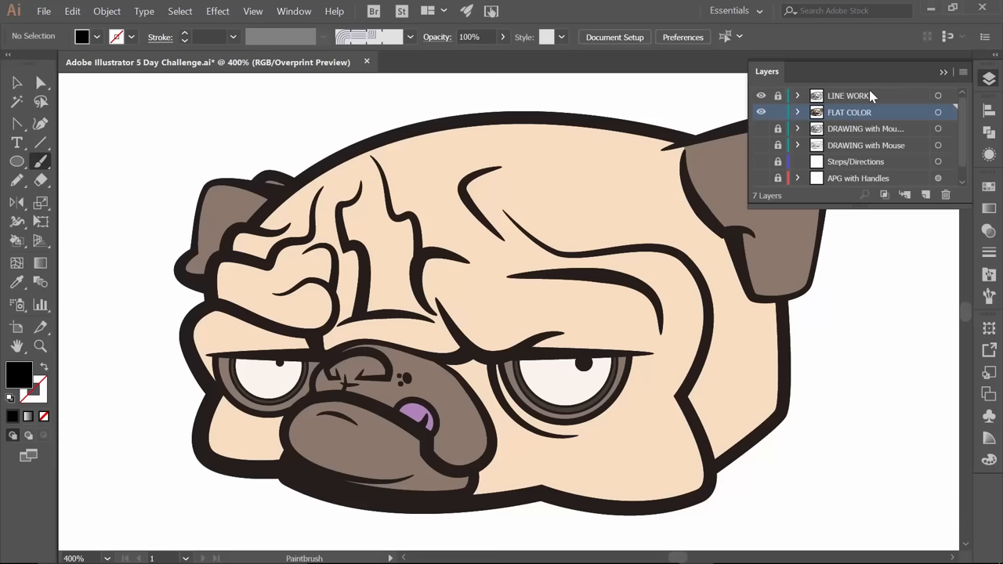
pyautogui.moveTo(933, 99)
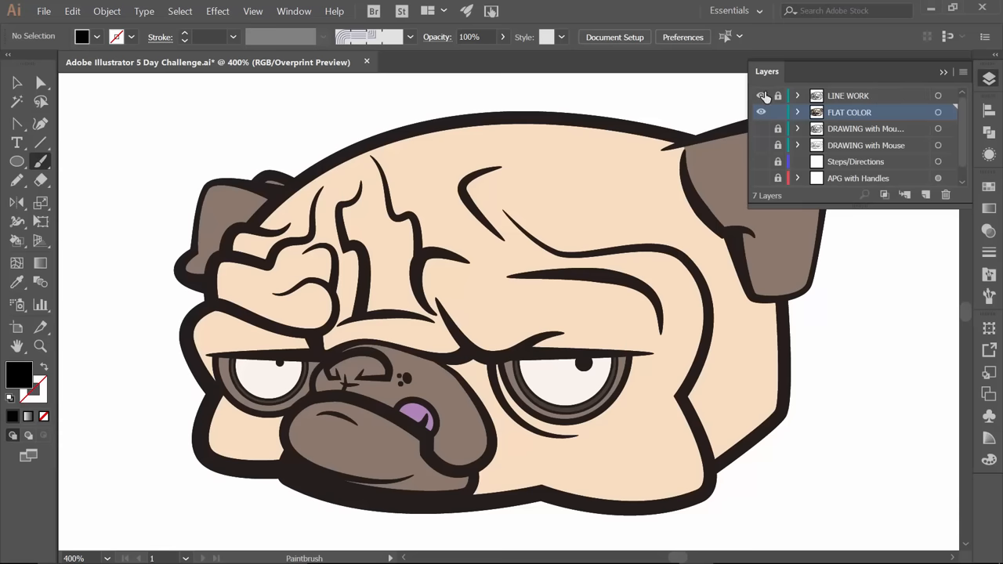
pyautogui.click(759, 96)
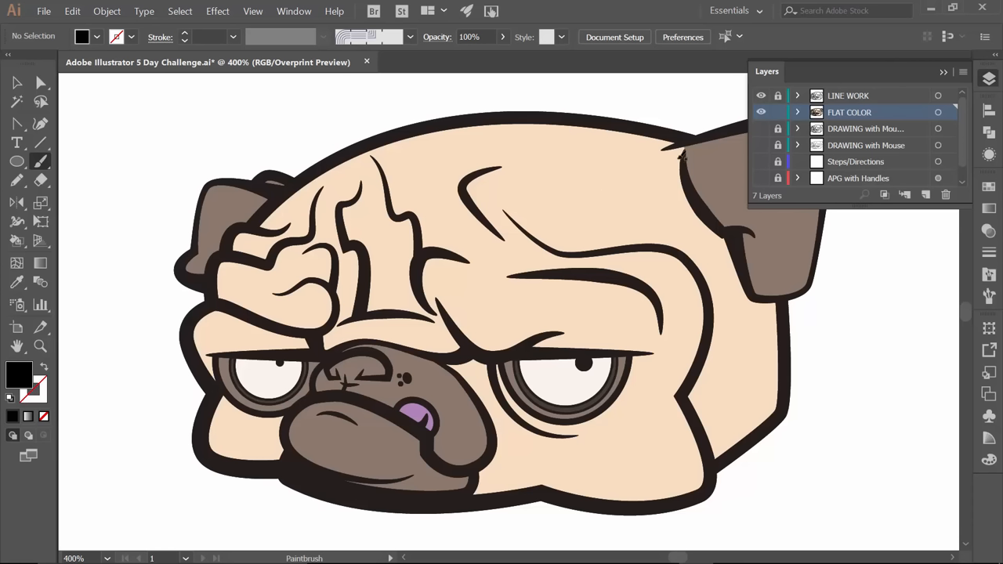
pyautogui.moveTo(222, 202)
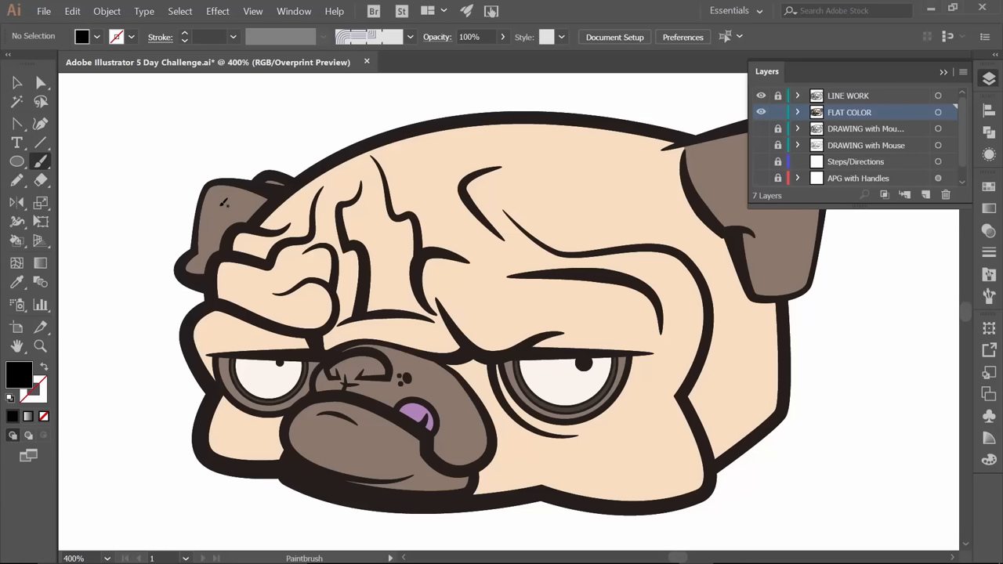
pyautogui.moveTo(151, 191)
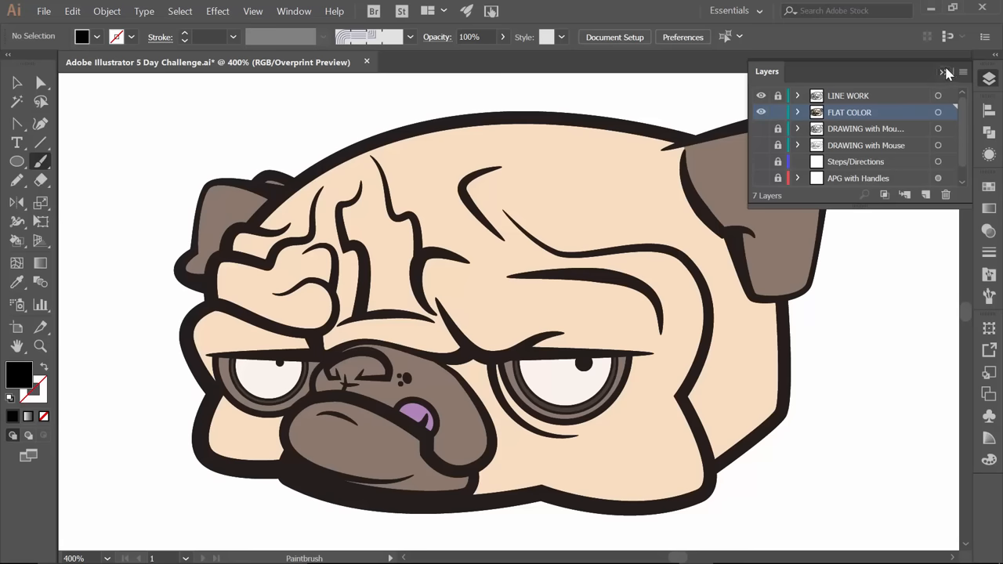
# Step: Save the finished pug illustration from the File menu
pyautogui.click(44, 11)
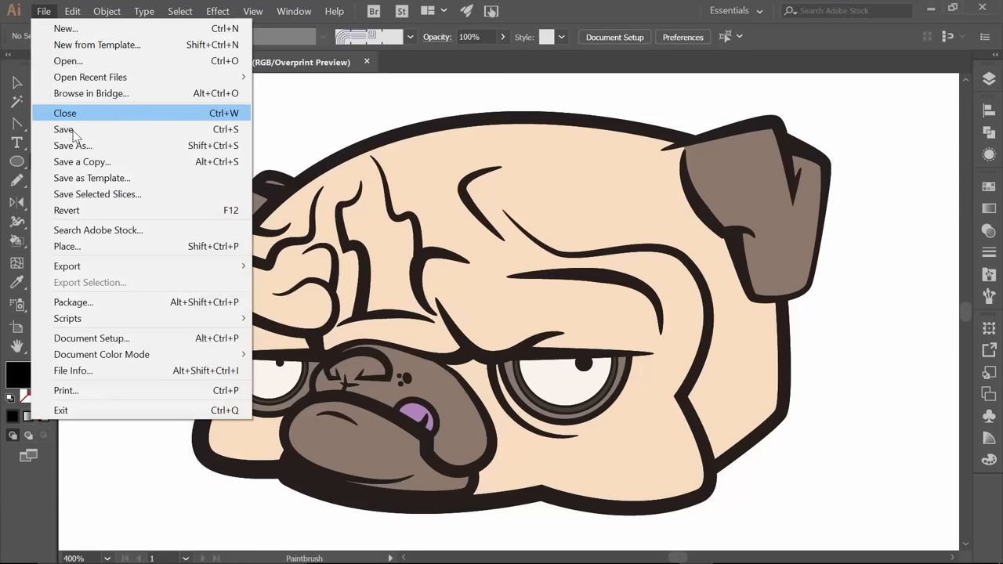
pyautogui.moveTo(63, 128)
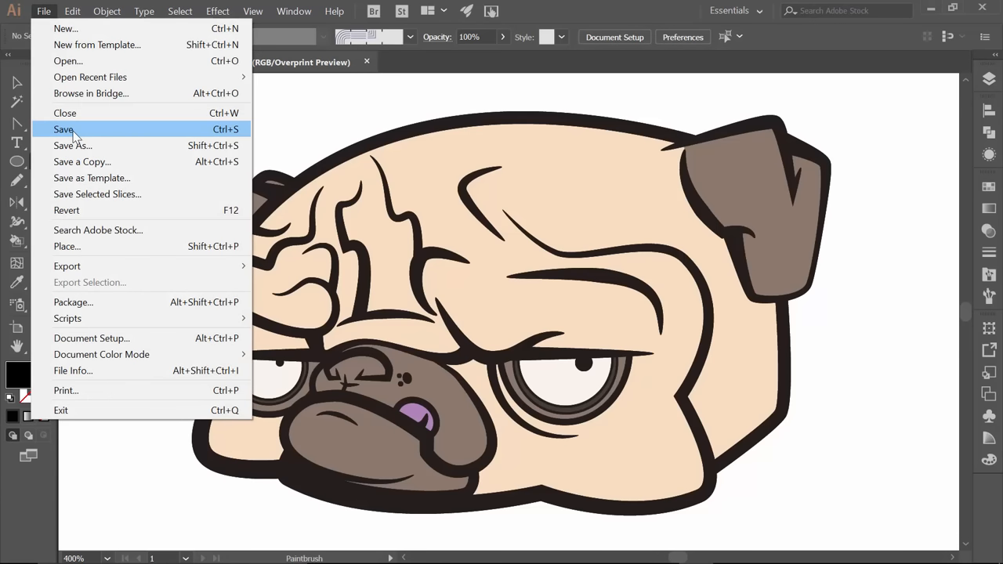